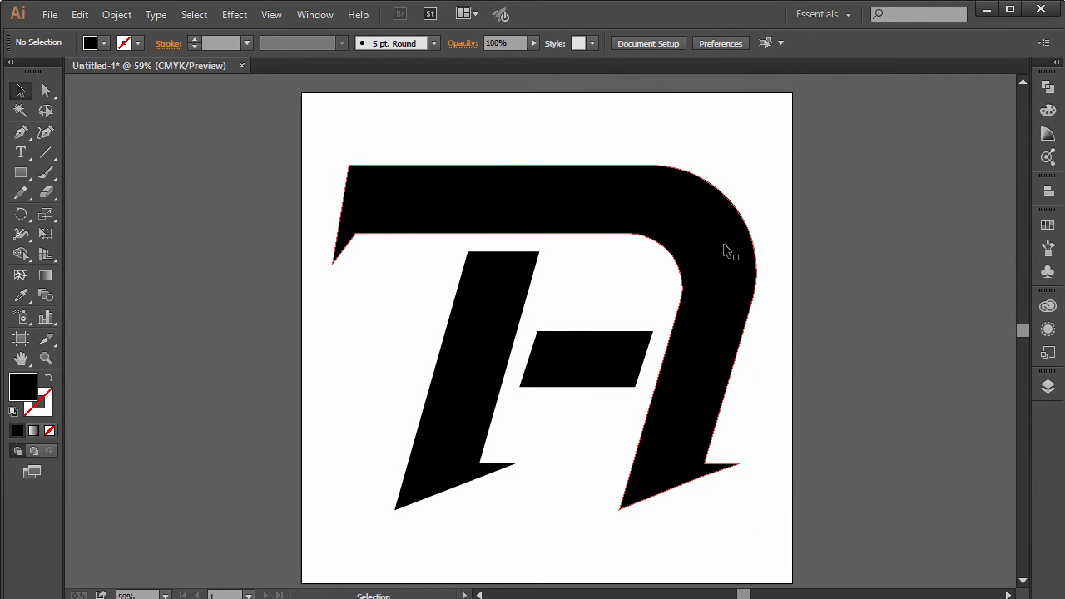
Select the black TA monogram group and shrink it from a corner handle
click(728, 250)
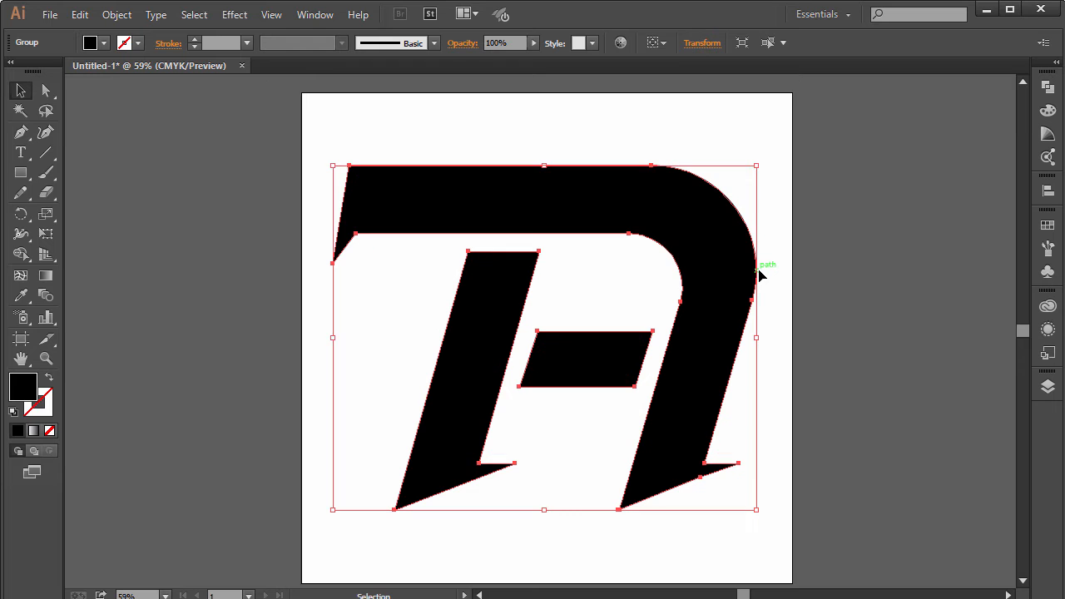
mouse_move(758, 165)
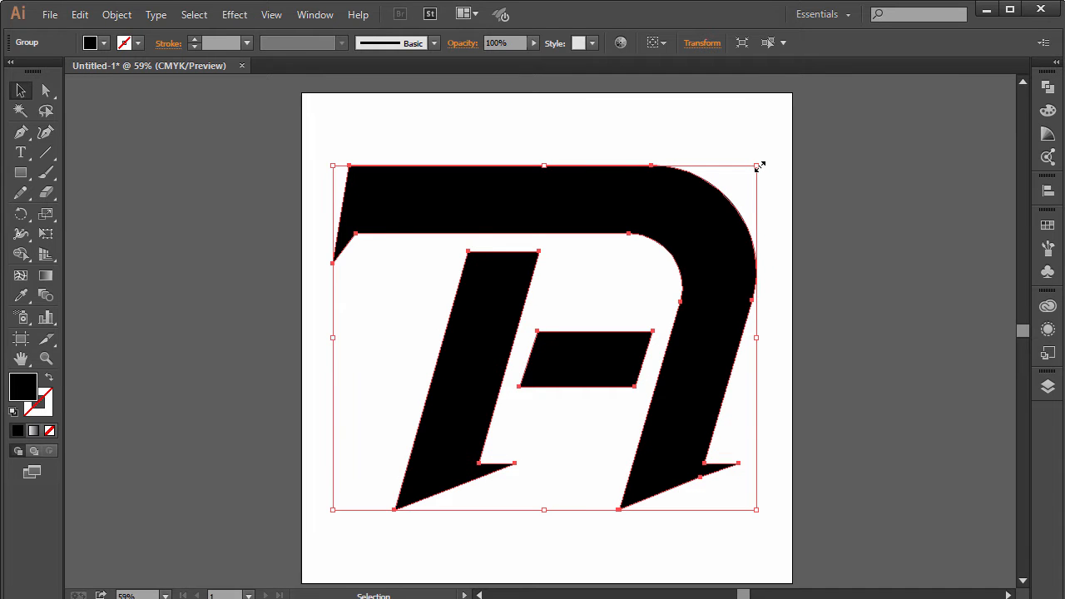
drag(756, 164, 703, 211)
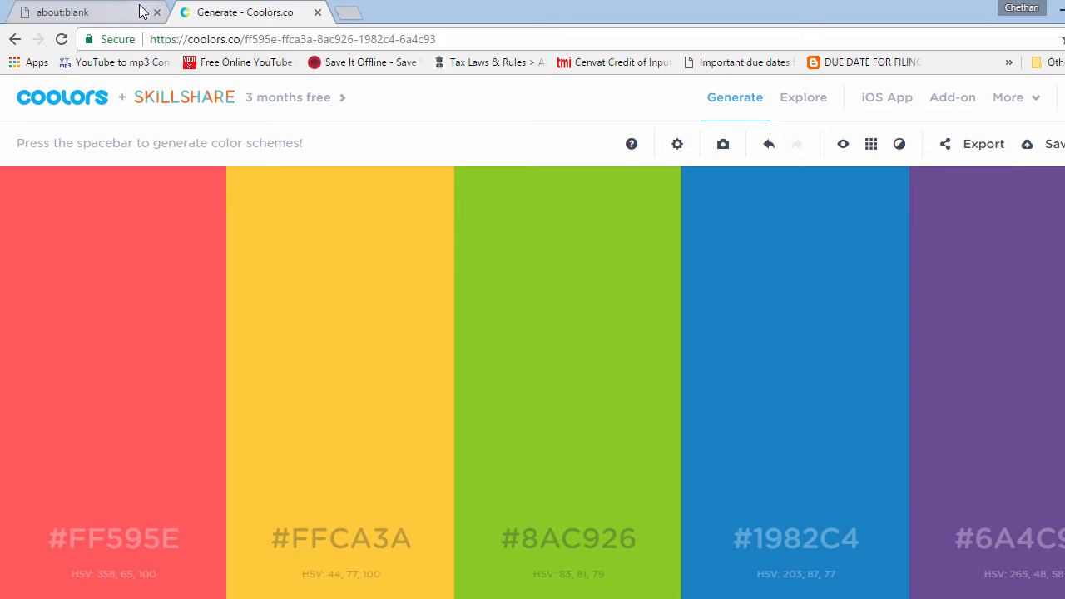
Close the about:blank tab to reveal the Coolors palette (#FF595E, #FFCA3A, #8AC926, #1982C4)
click(156, 11)
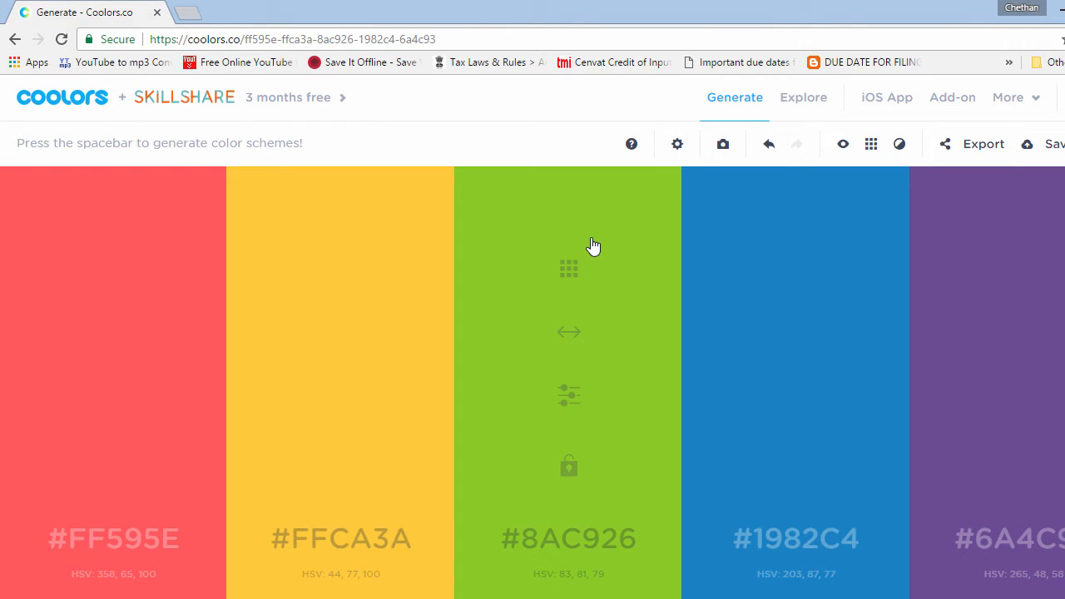
mouse_move(669, 329)
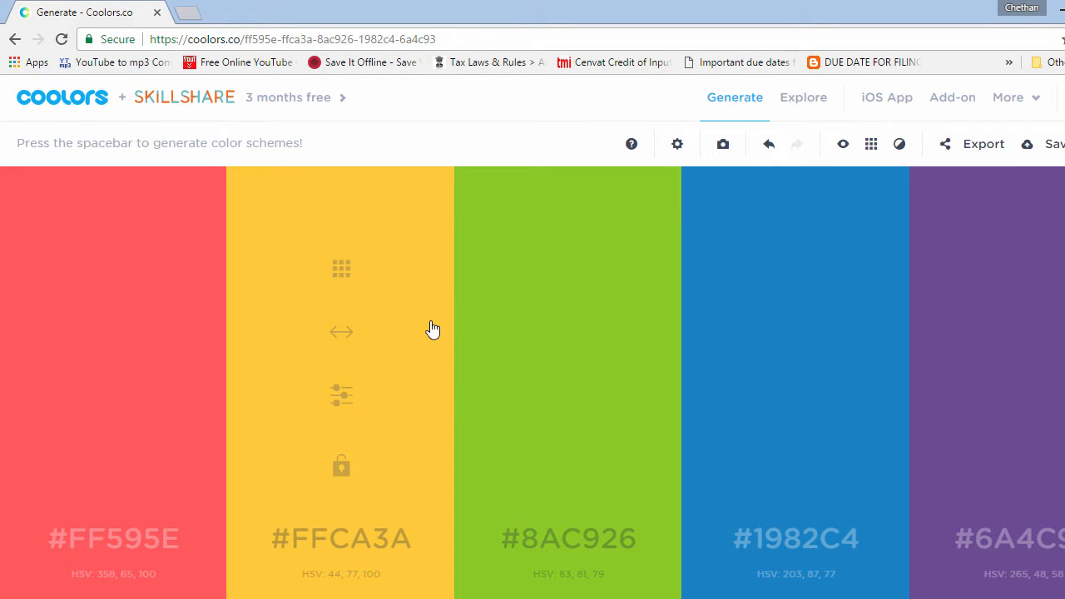
mouse_move(522, 310)
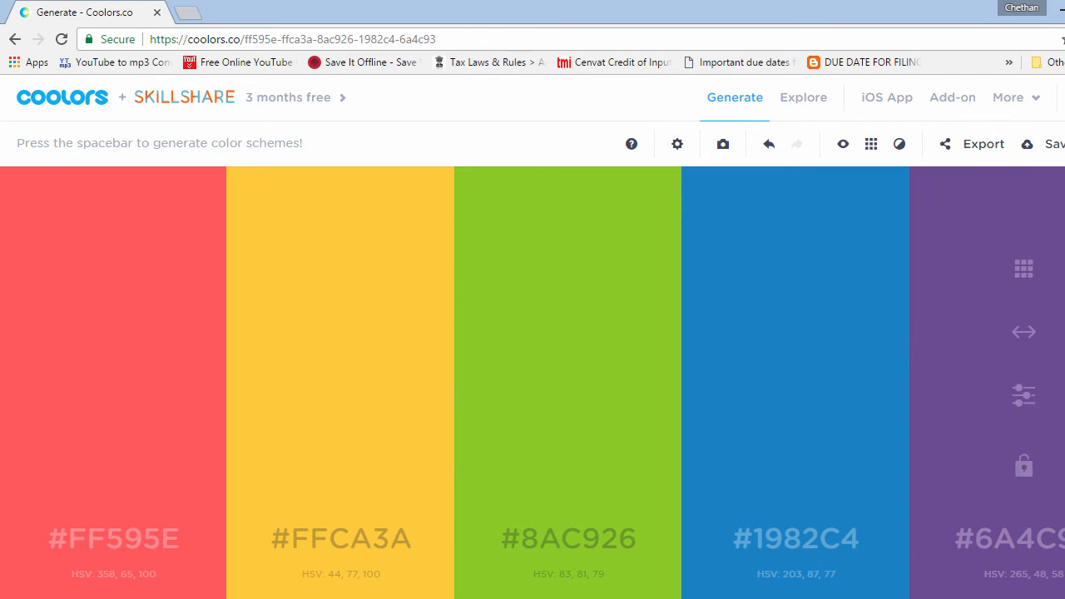
mouse_move(820, 289)
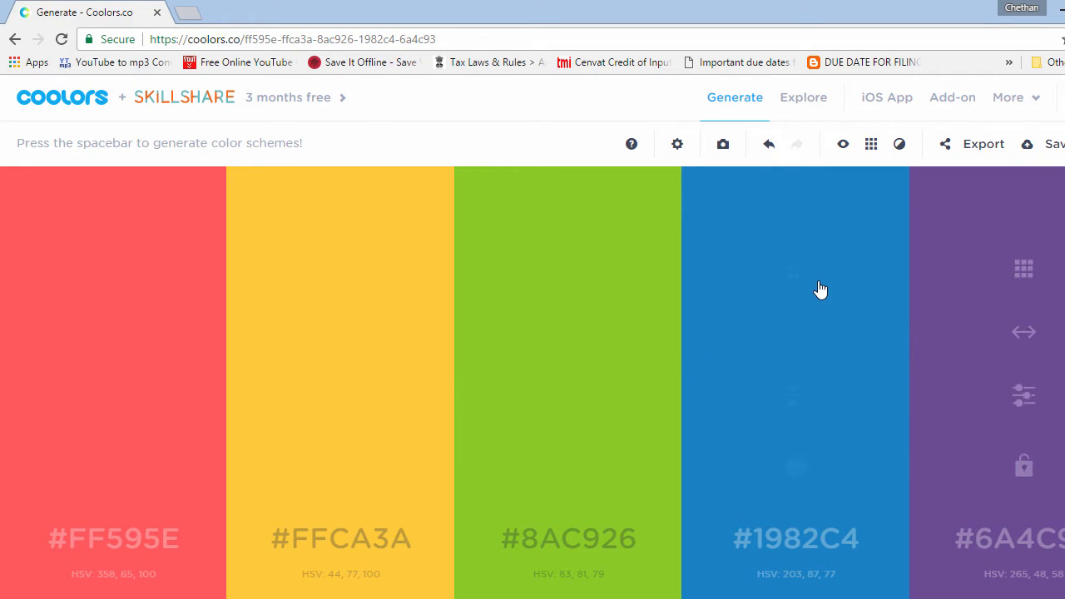
mouse_move(320, 289)
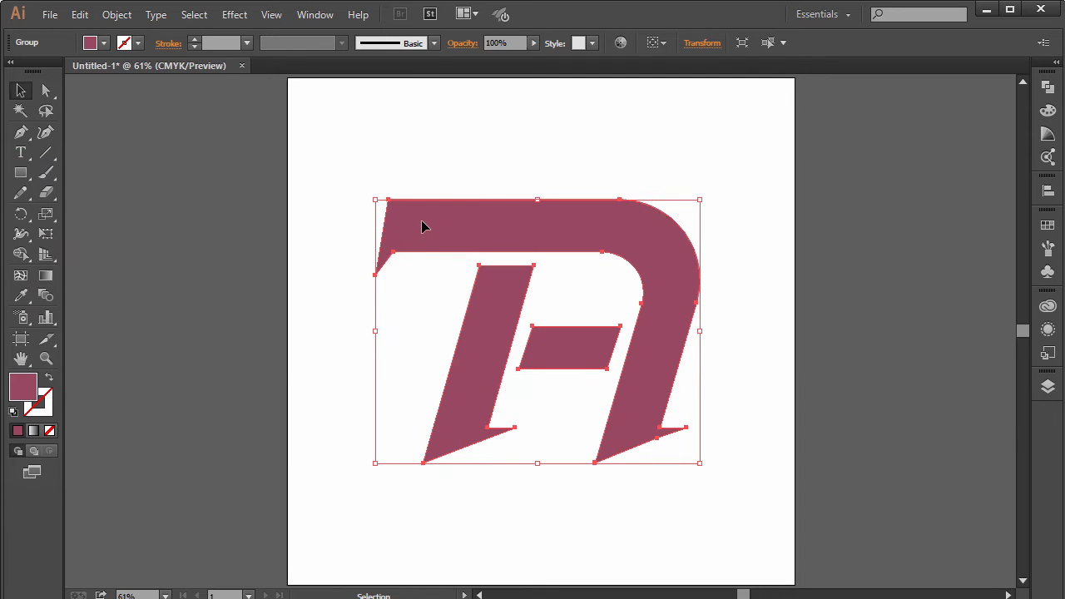
Back in Illustrator, select the monogram group now filled purple-red
click(117, 14)
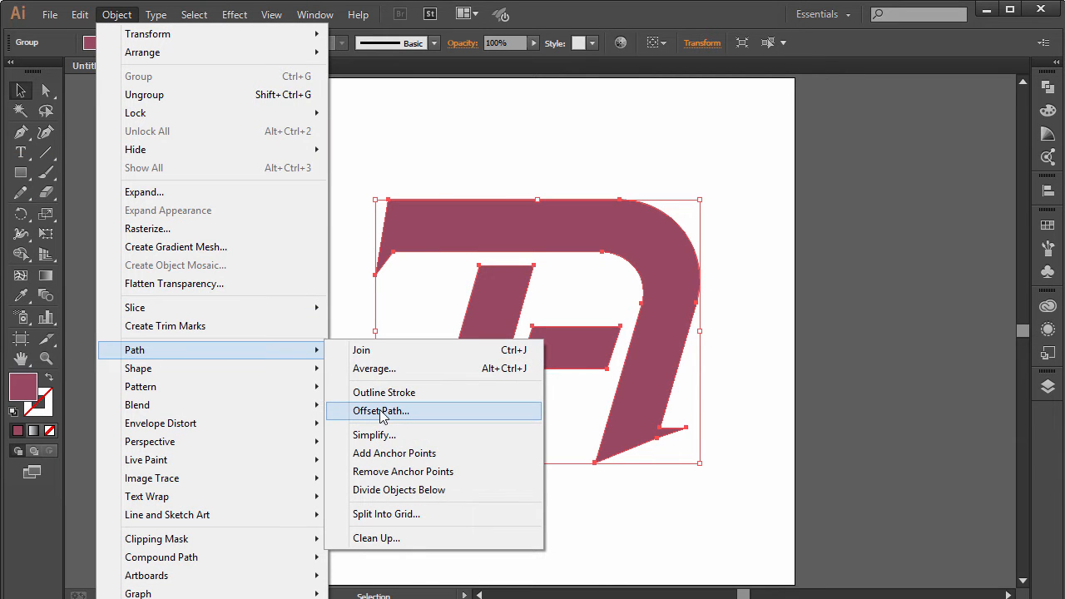
Apply a 30 px Offset Path with Miter joins to the monogram, with Preview on
click(380, 410)
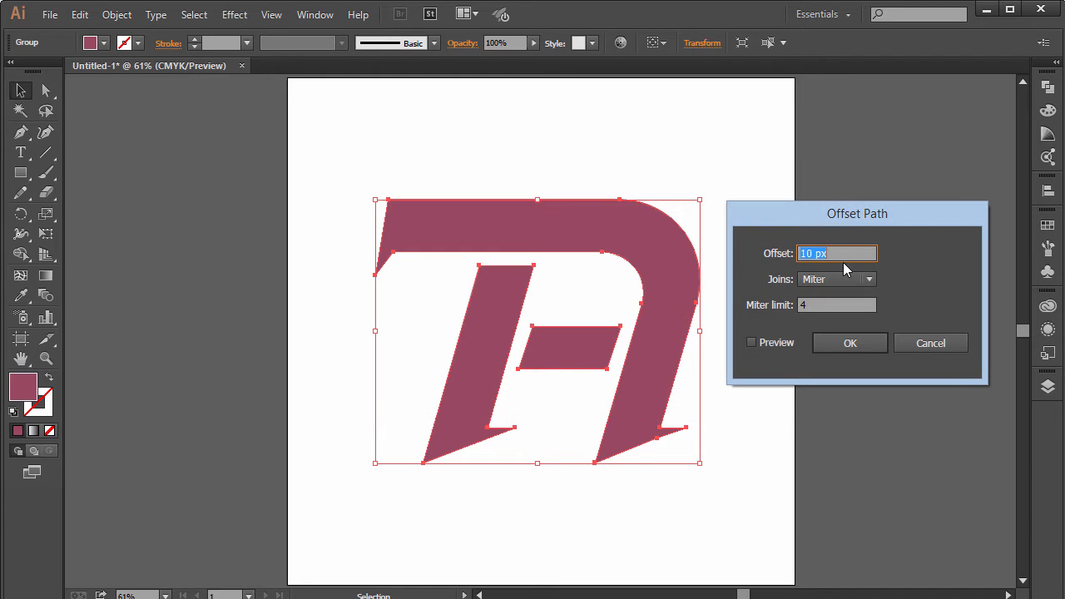
click(752, 342)
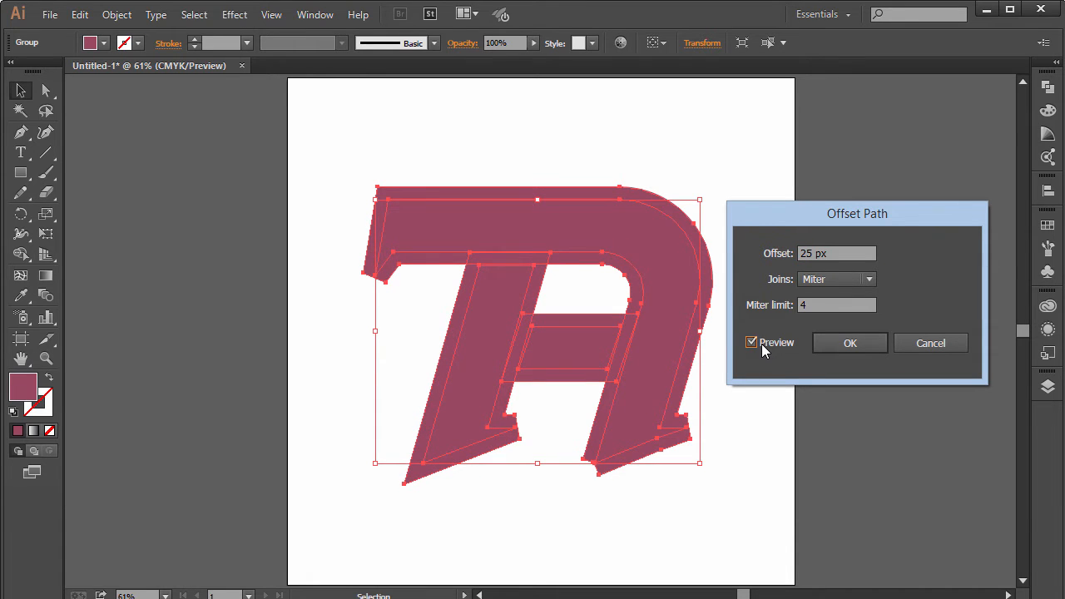
mouse_move(789, 328)
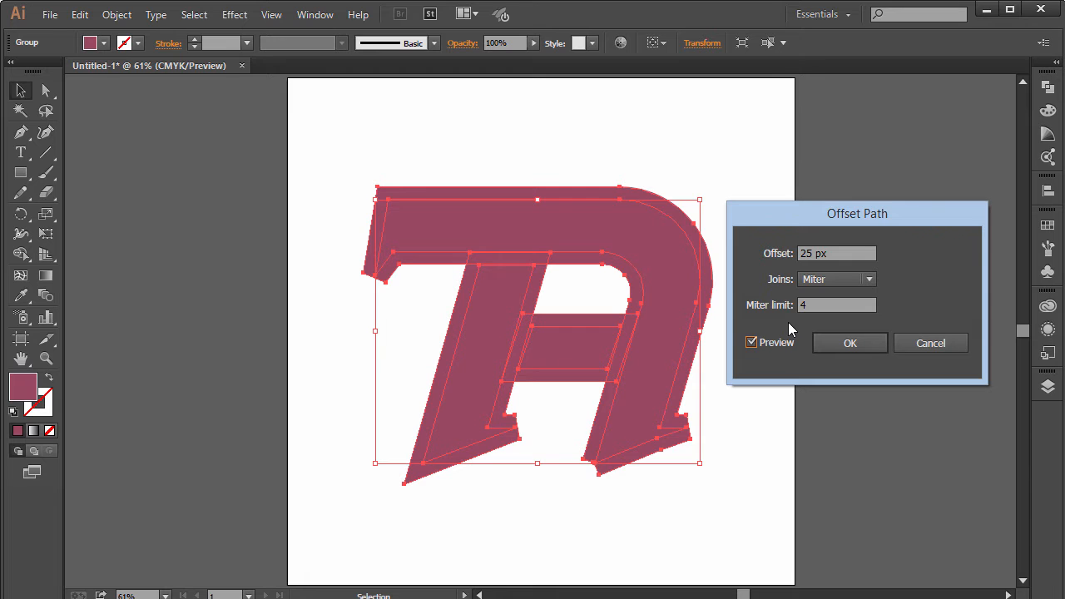
text(30)
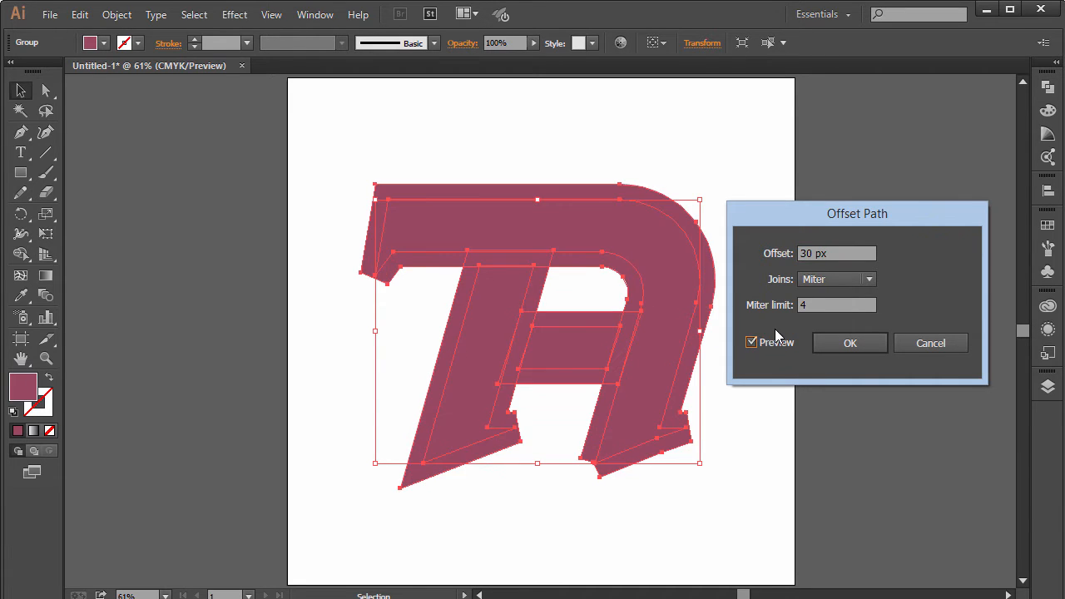
click(850, 343)
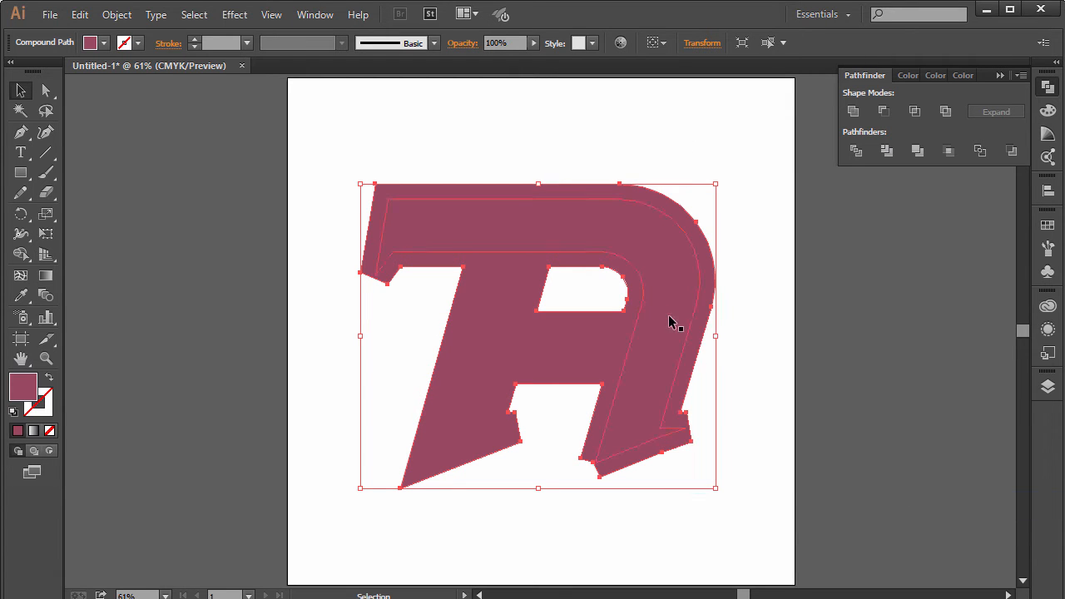
Unite the offset shapes with Pathfinder into a single compound path
right_click(674, 325)
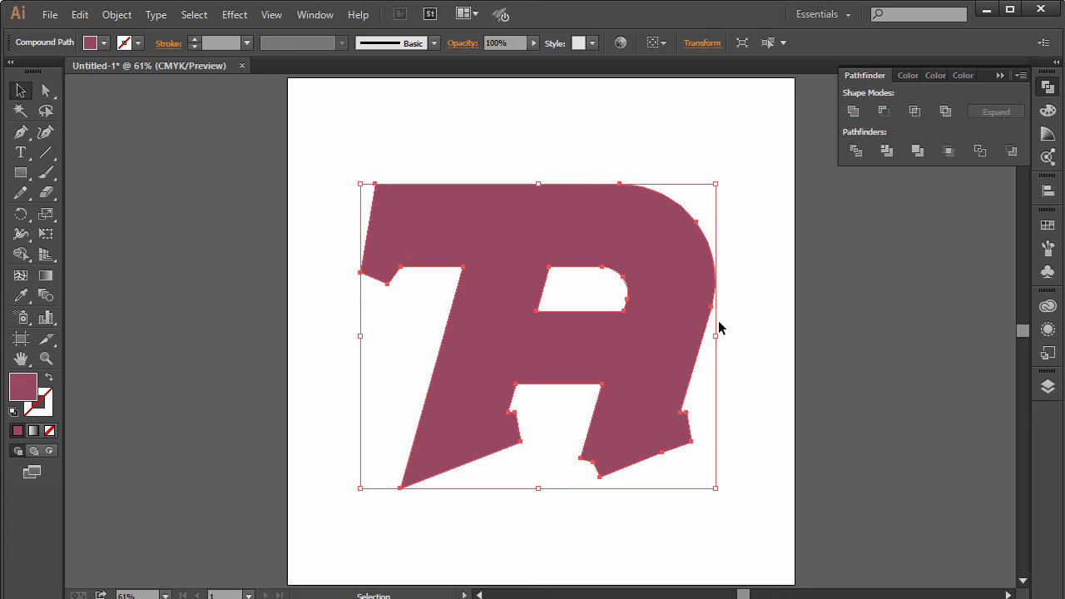
click(1048, 328)
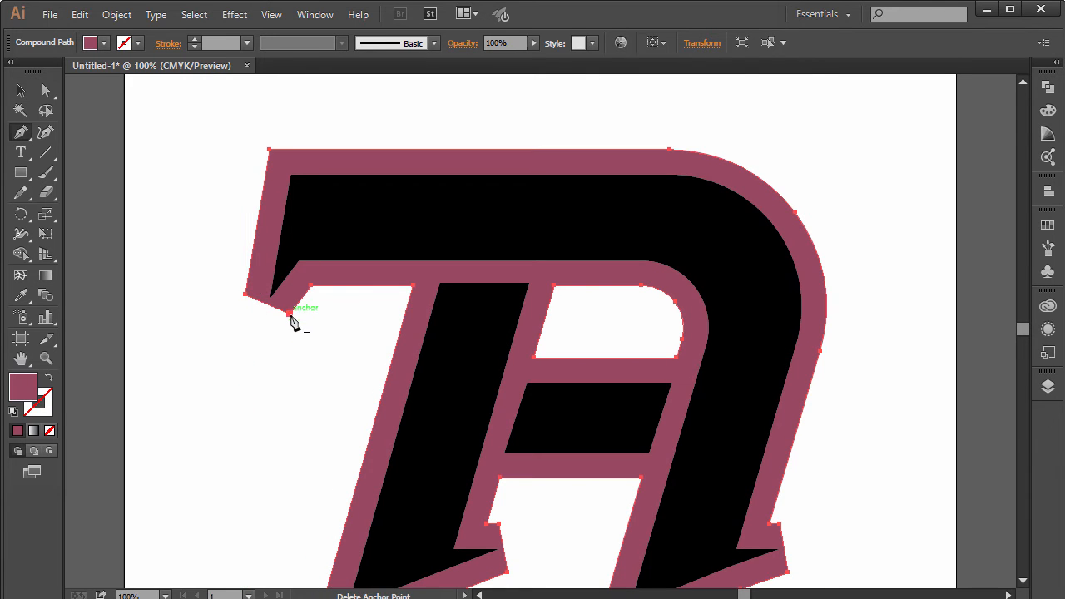
Reshape the outline's top-left notch into an outward tip and shift the T-foot notch point
click(295, 301)
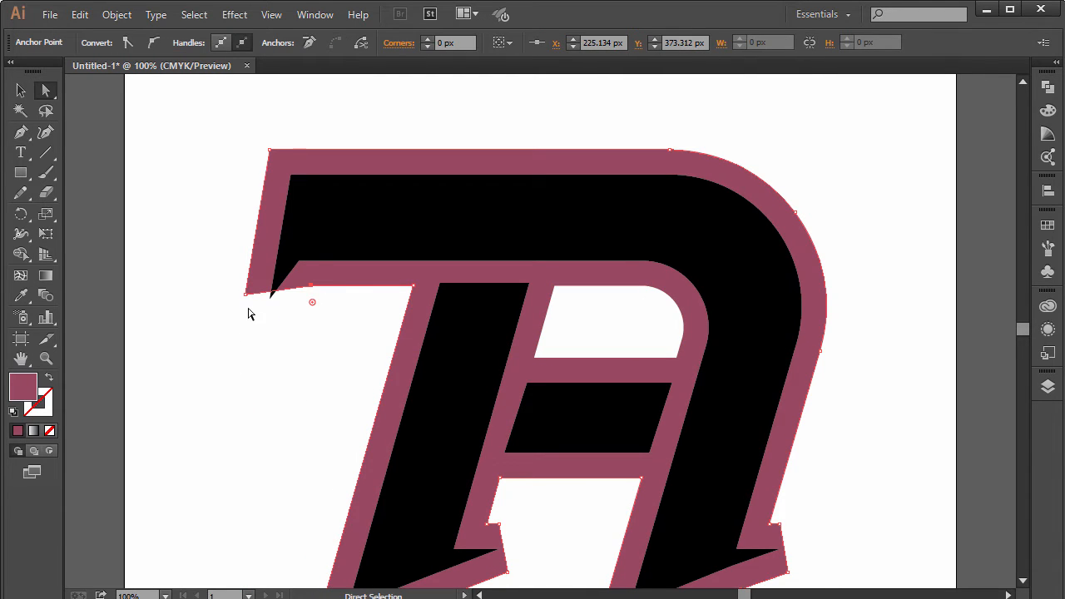
drag(273, 285, 256, 283)
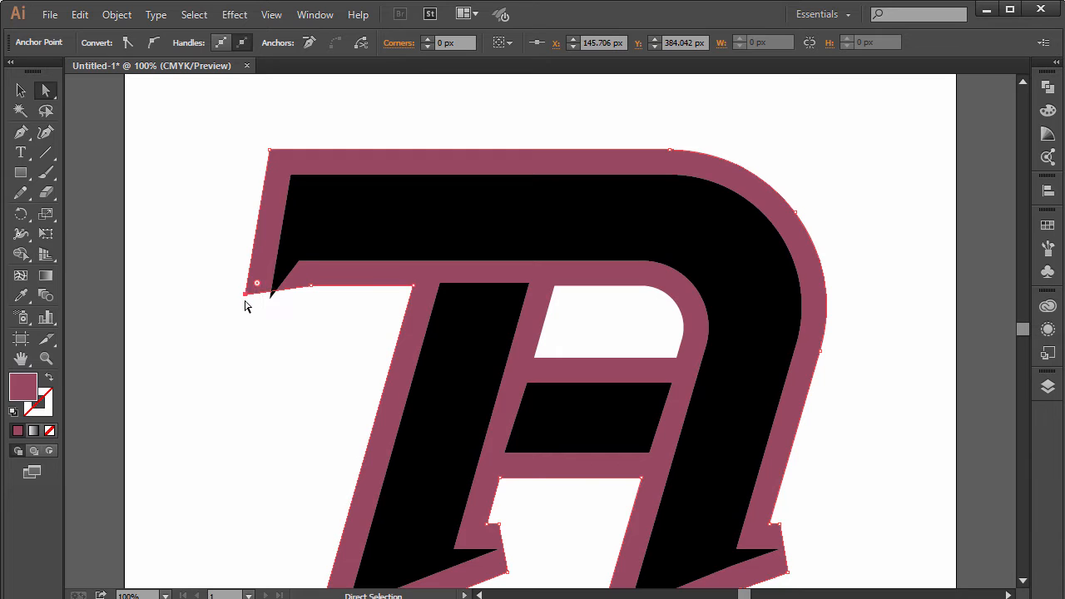
drag(256, 283, 233, 386)
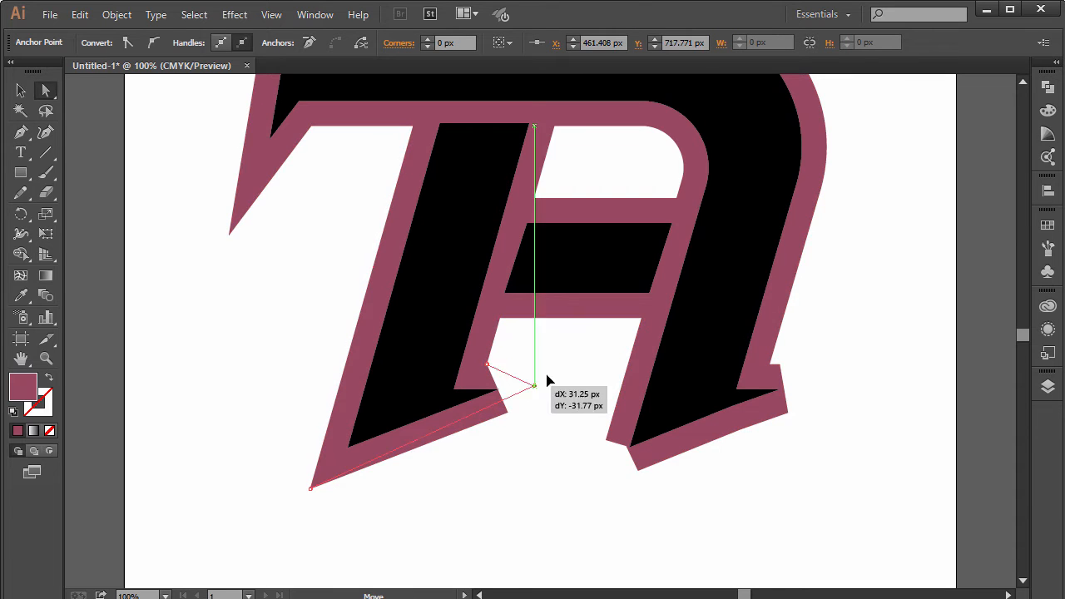
drag(535, 384, 589, 385)
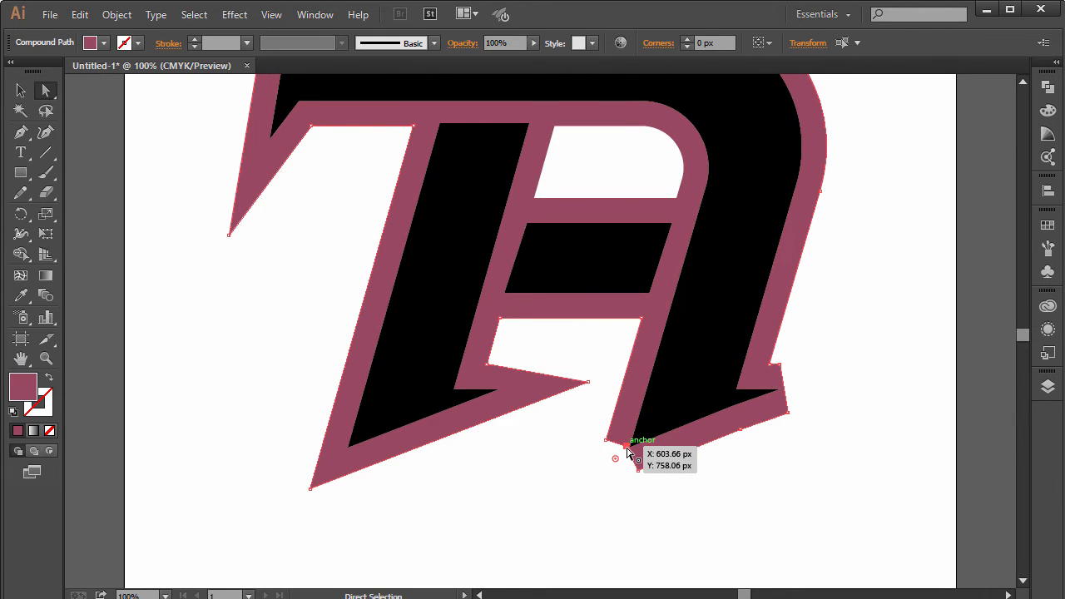
Raise the outline's bottom anchor under the A's leg about 40 px higher
click(614, 457)
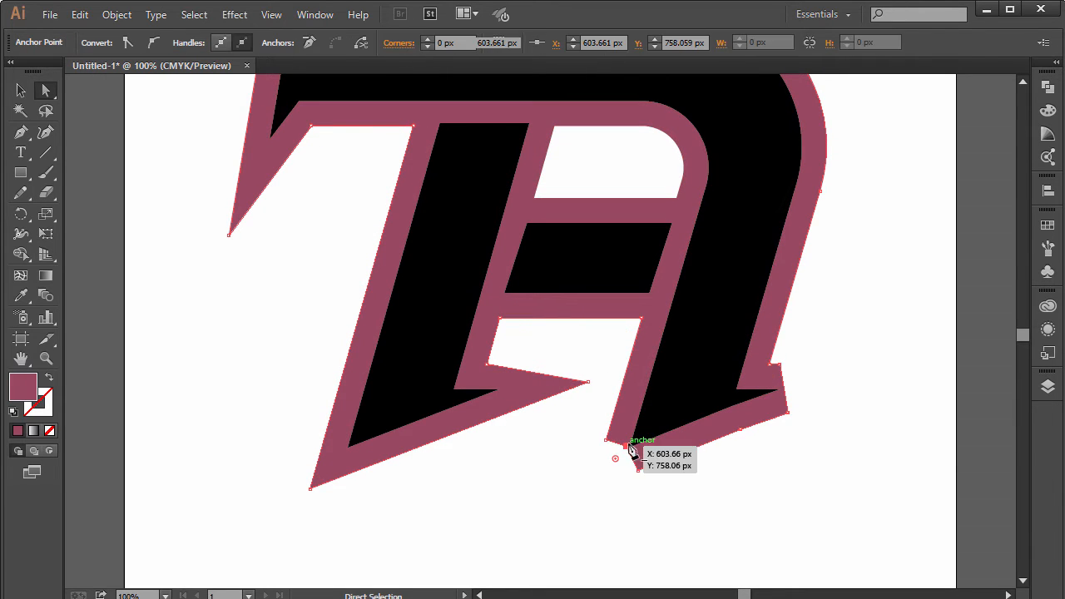
drag(633, 453, 628, 449)
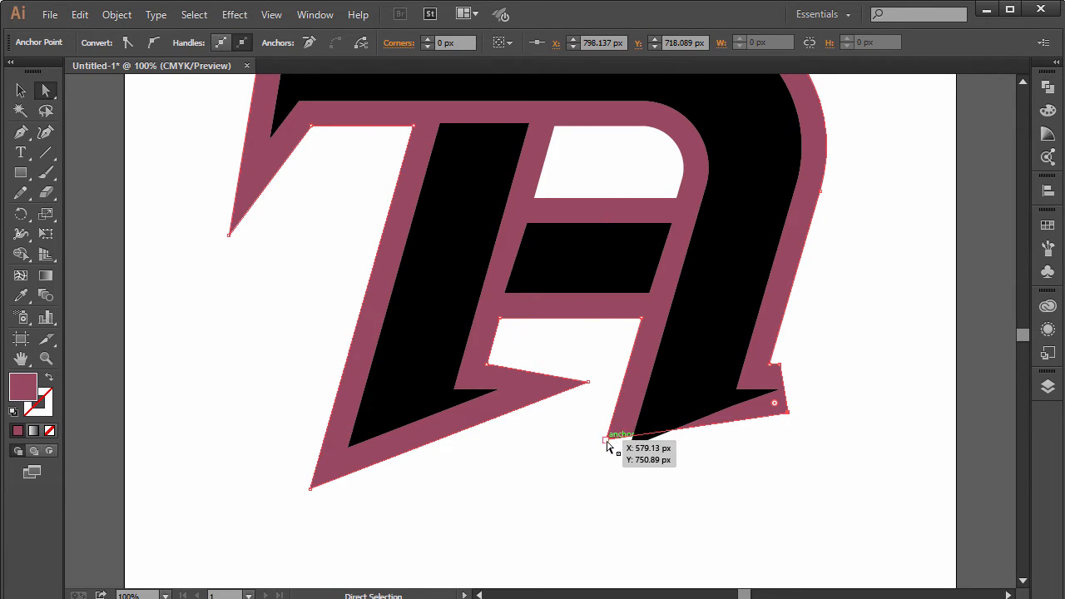
drag(607, 441, 582, 526)
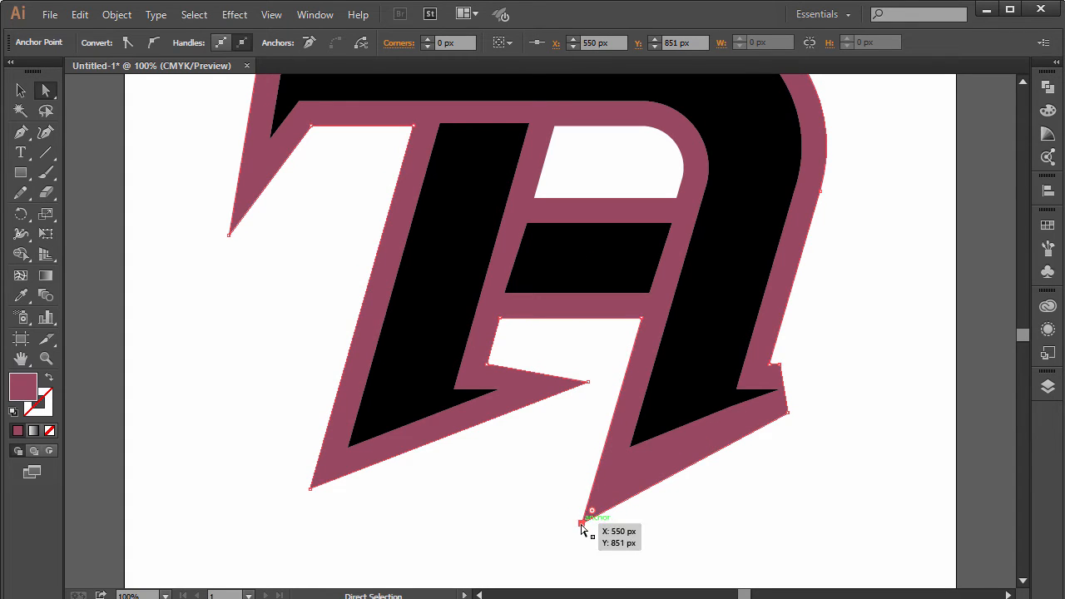
drag(591, 516, 583, 509)
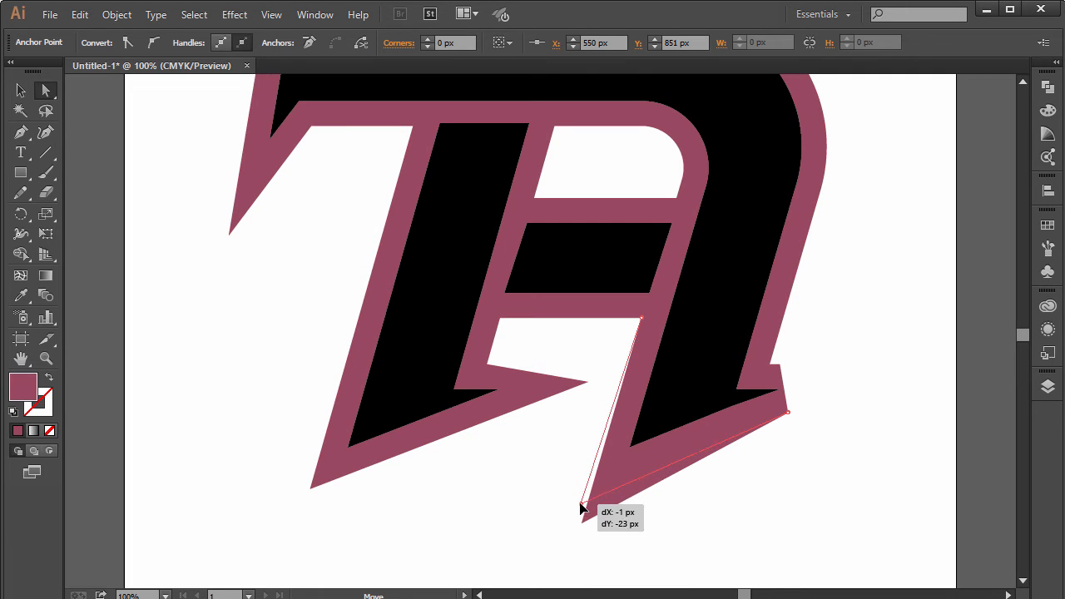
drag(589, 510, 583, 502)
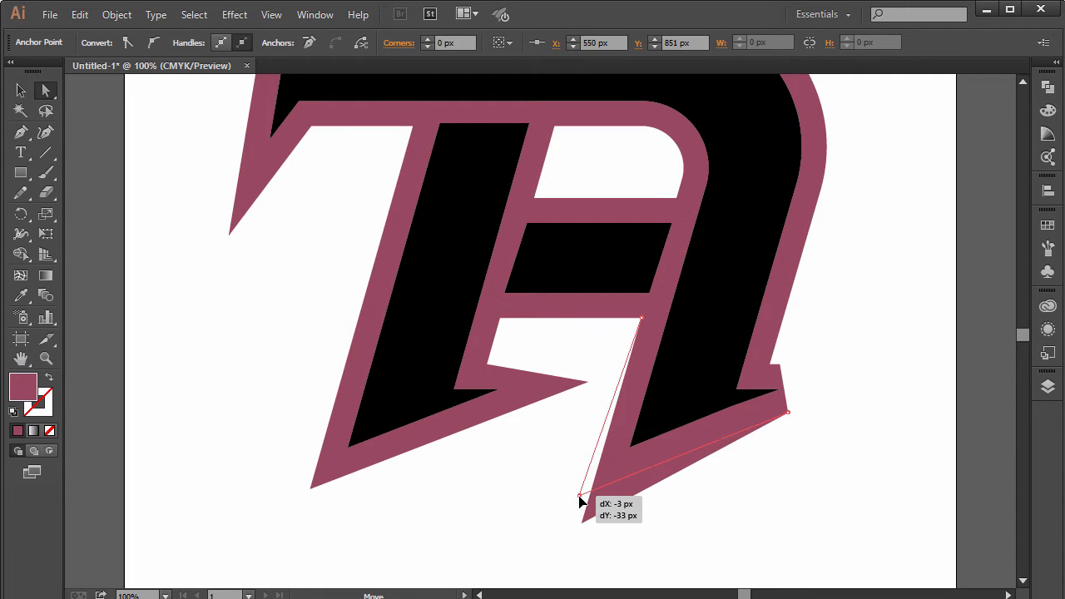
drag(582, 499, 580, 472)
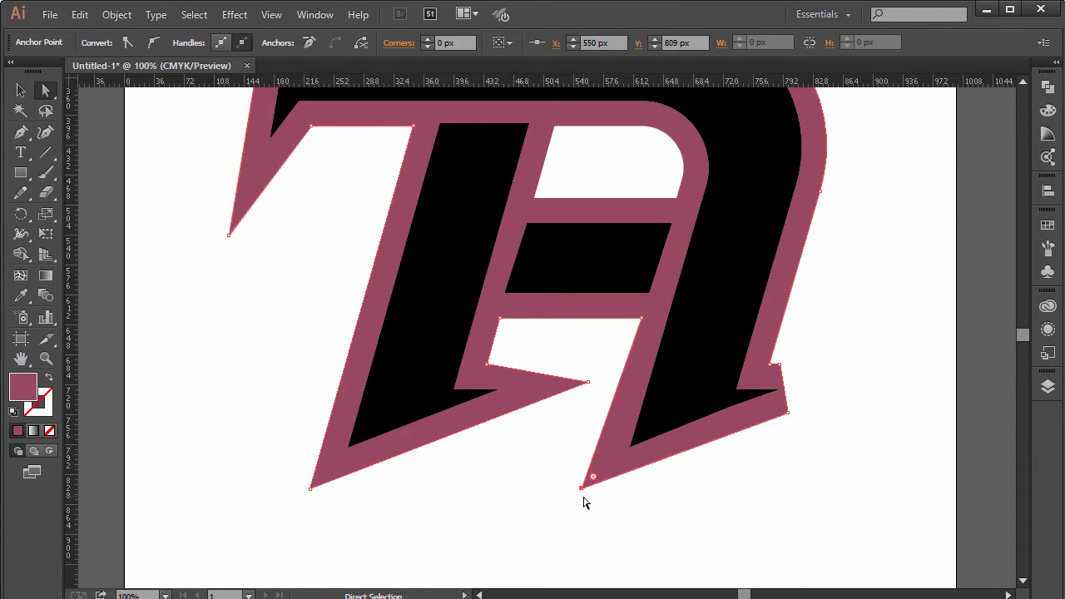
Drag the outline's lower-right anchor far right into a long spike
click(21, 90)
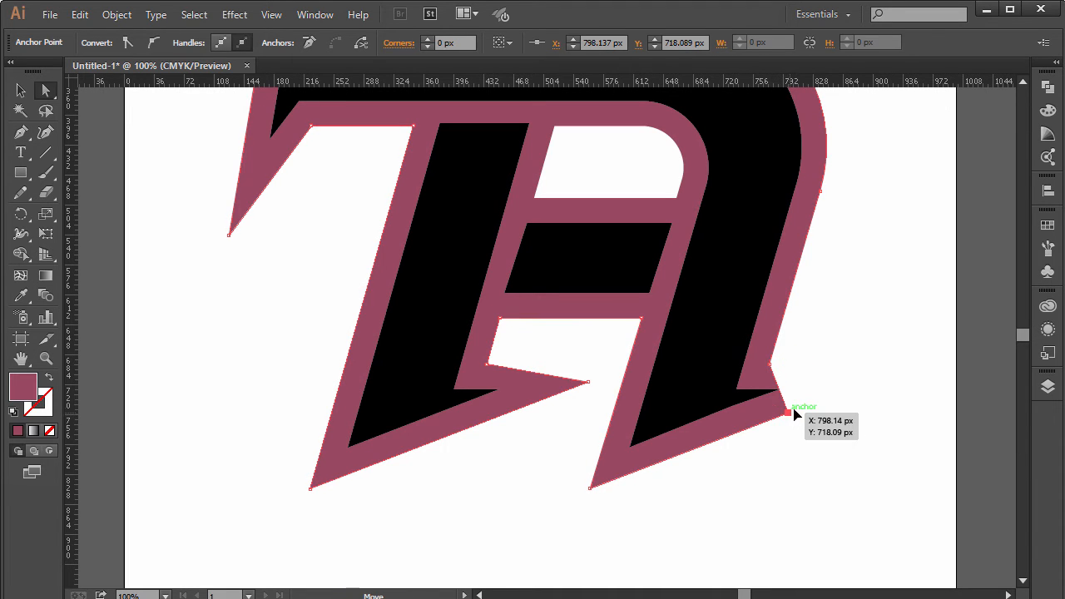
drag(788, 414, 892, 376)
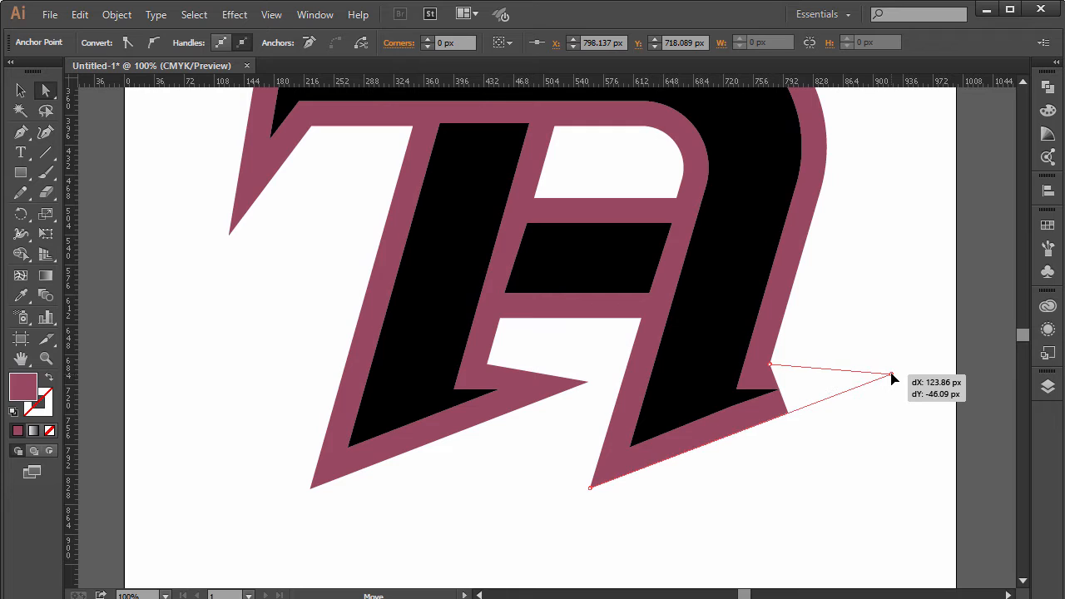
drag(894, 380, 891, 375)
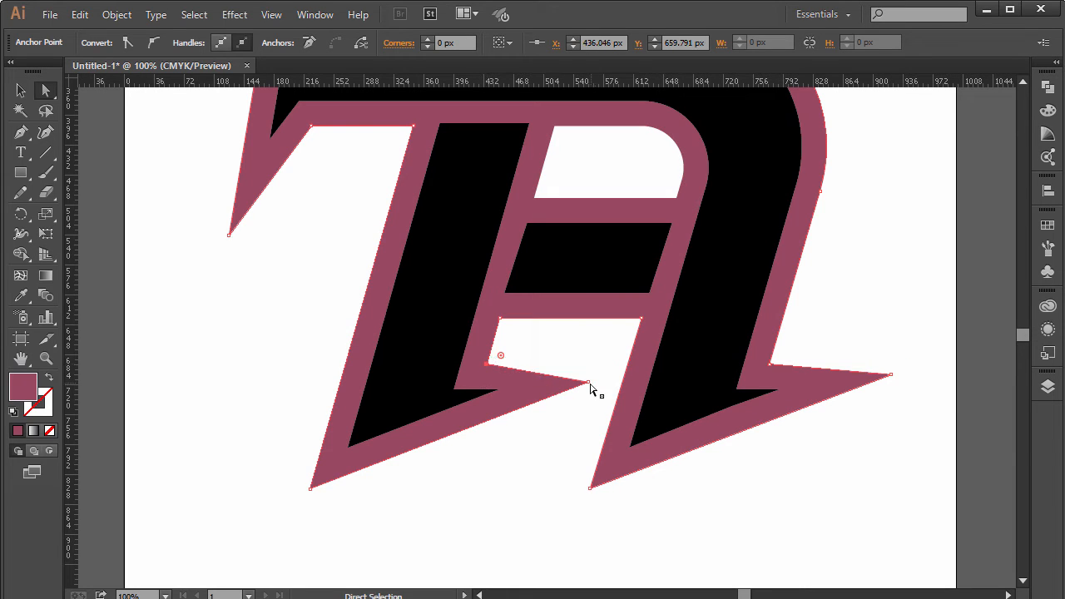
Level the T-foot spike's top edge and stretch the right spike farther out
drag(587, 384, 595, 373)
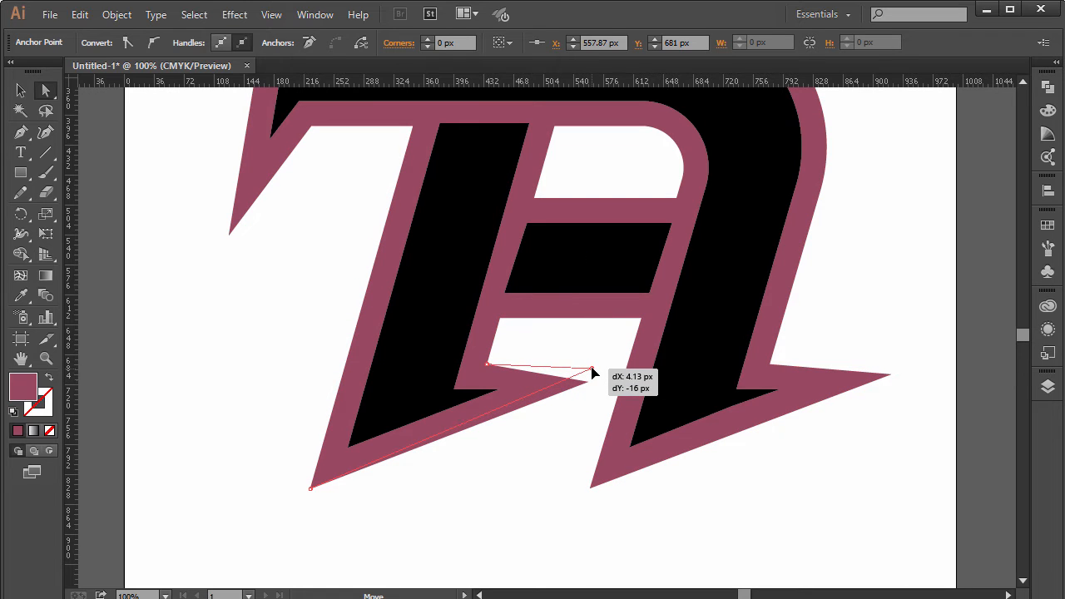
drag(590, 374, 594, 370)
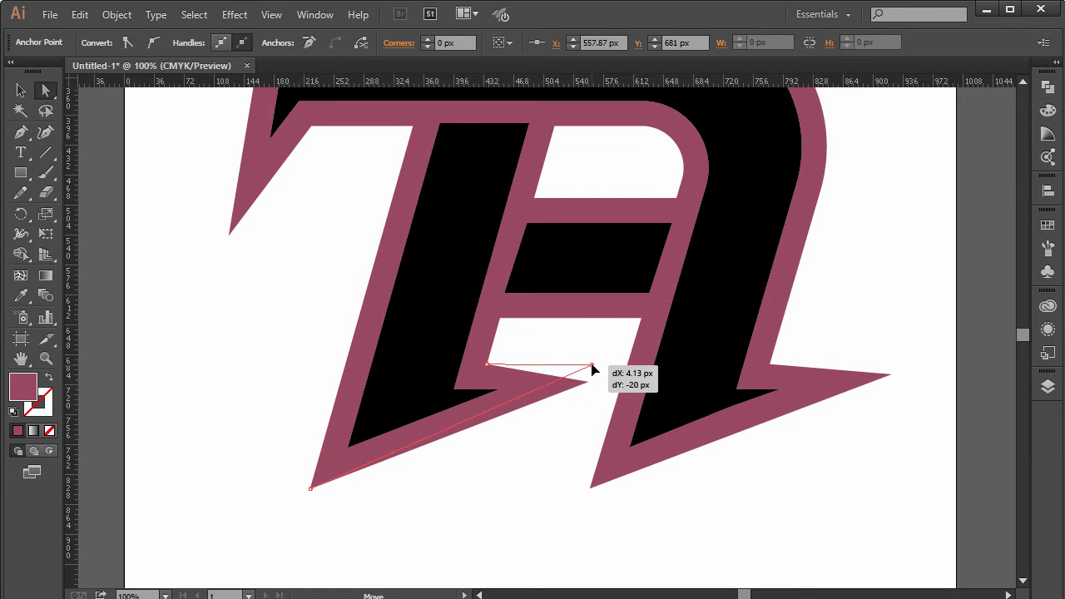
drag(582, 376, 591, 366)
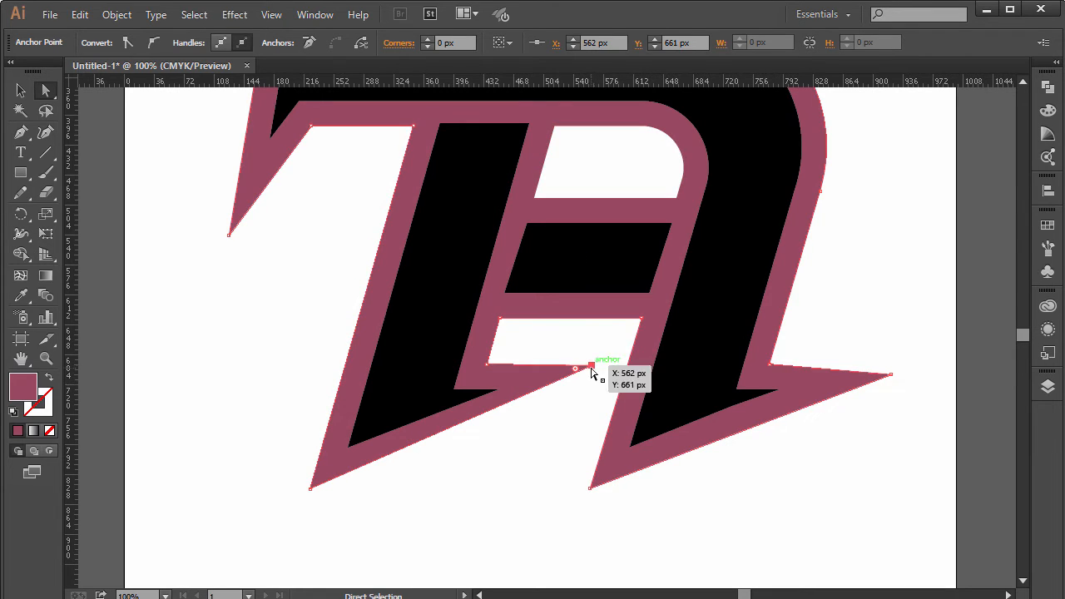
drag(591, 367, 585, 366)
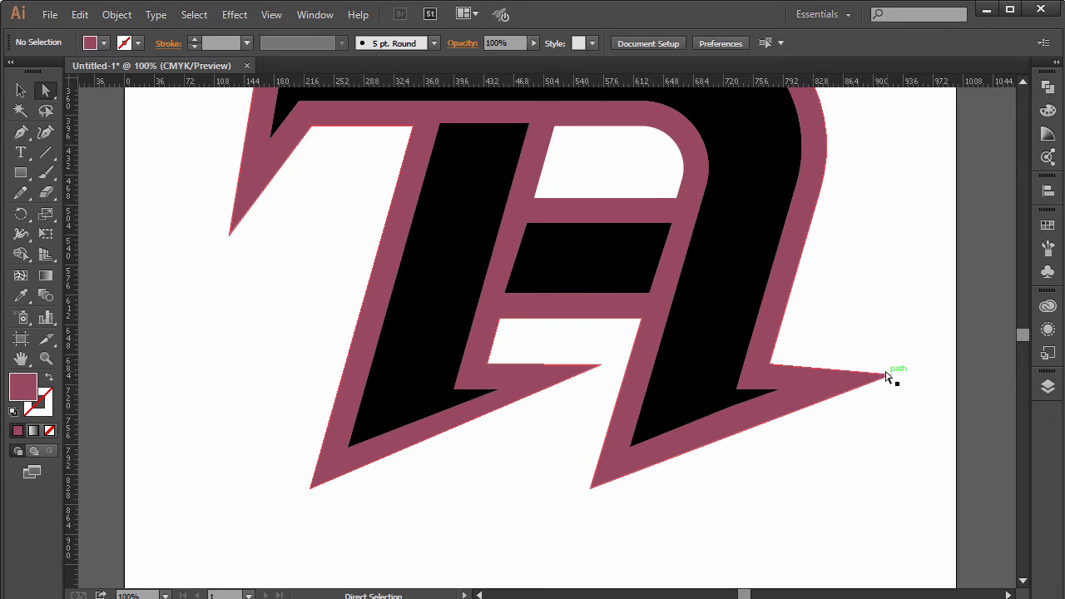
drag(886, 379, 925, 365)
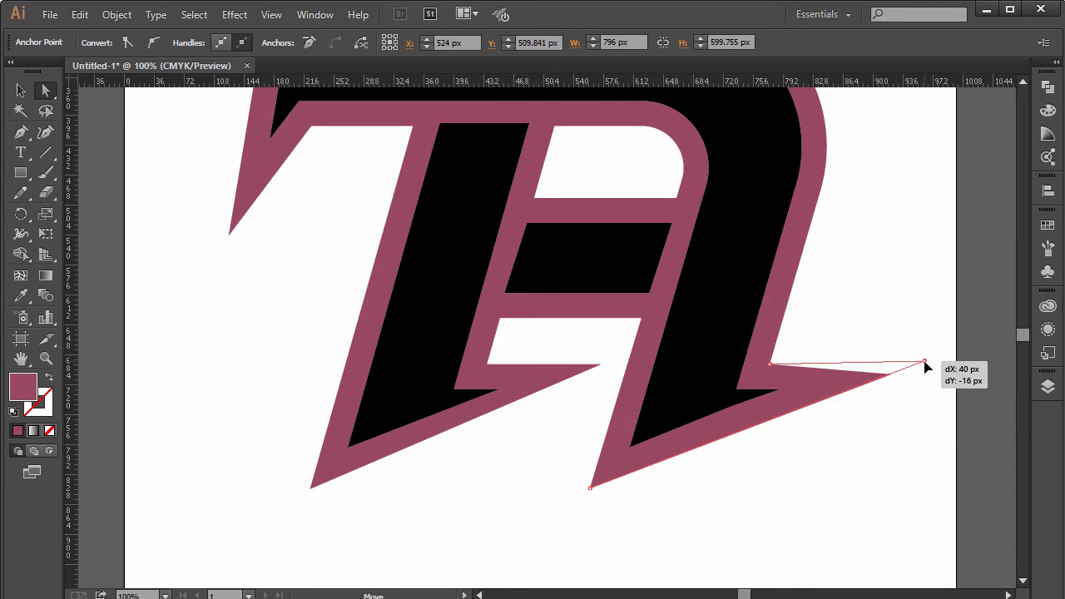
Toggle View > Show Grid on and off, then readjust the right spike tip
click(271, 14)
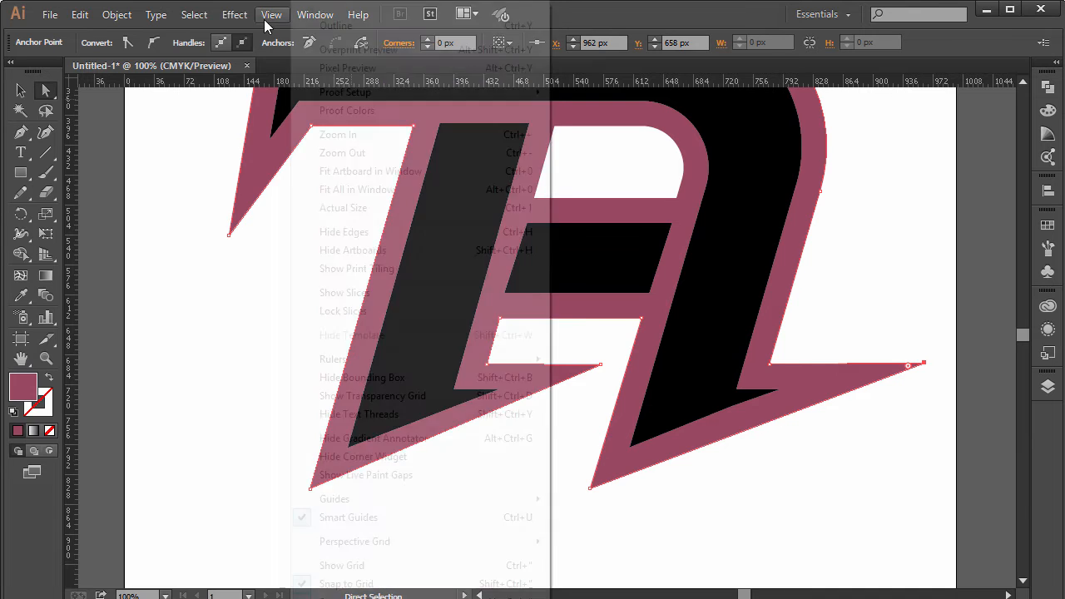
mouse_move(342, 565)
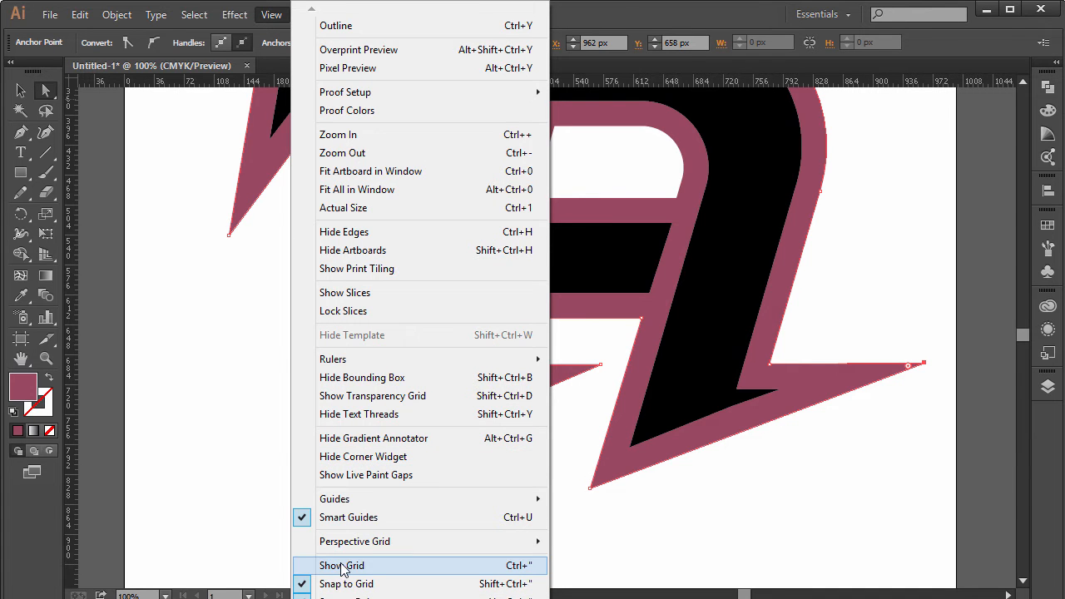
click(233, 15)
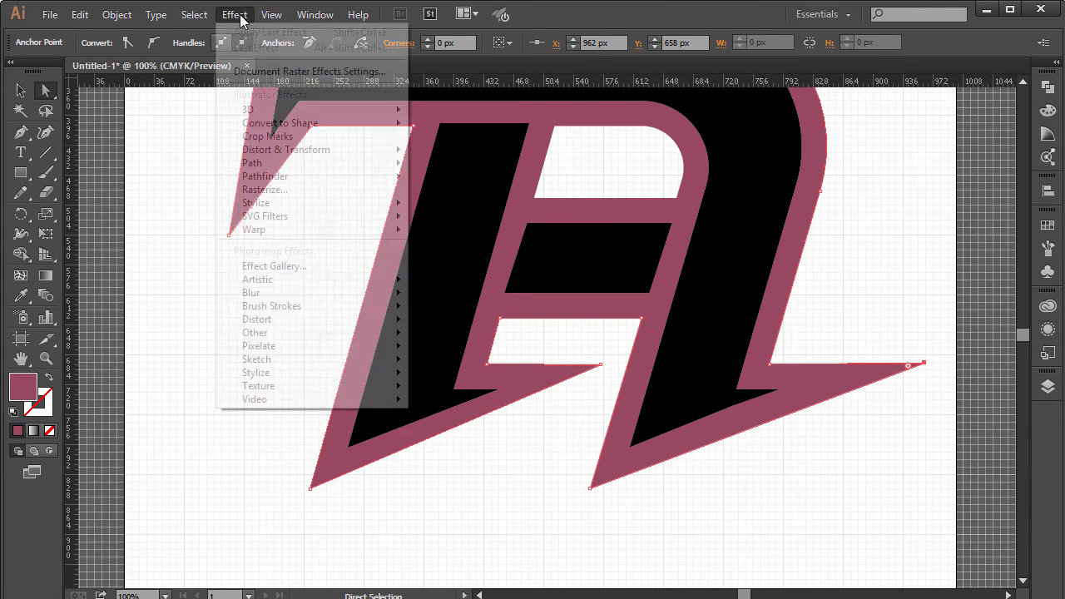
click(271, 14)
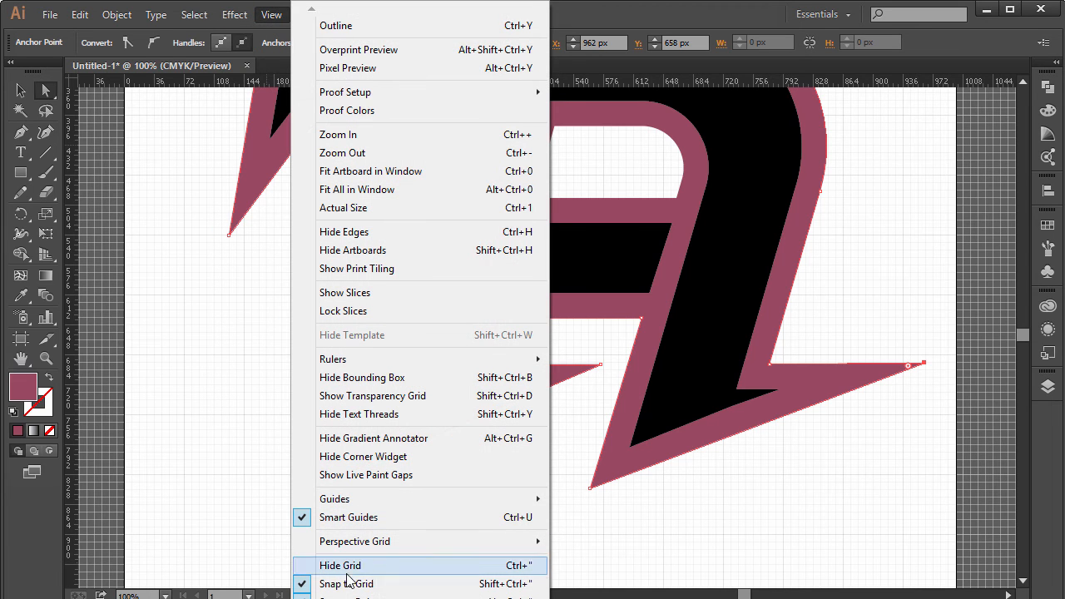
click(340, 565)
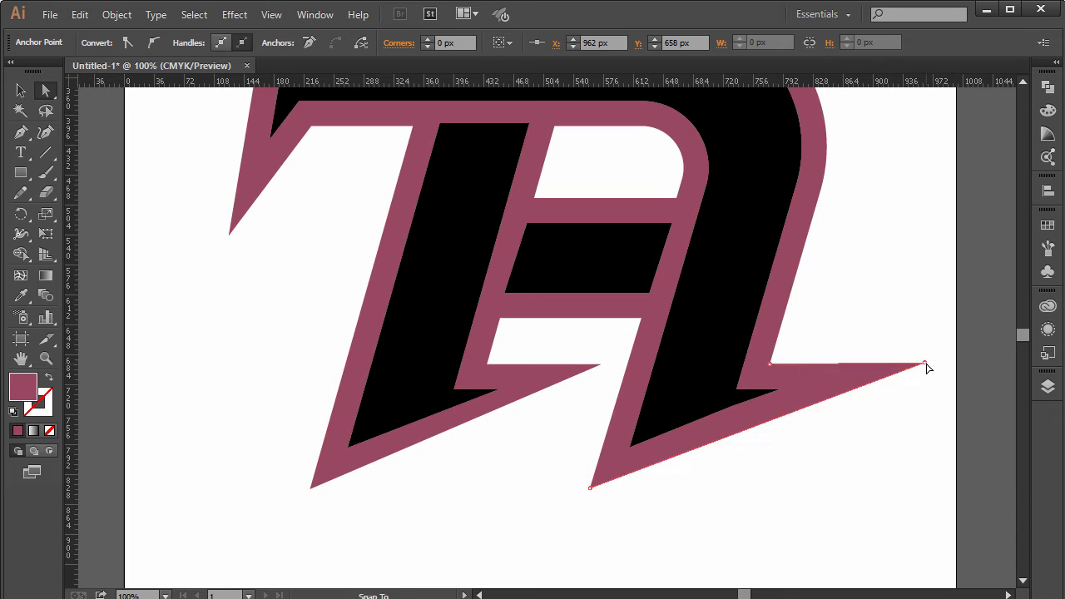
click(271, 14)
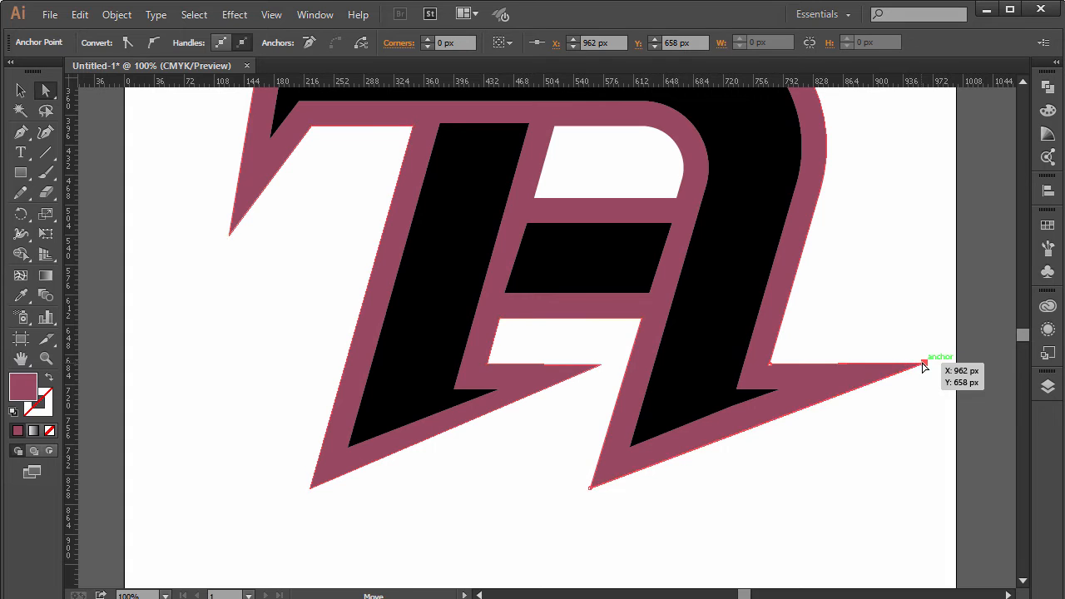
drag(926, 366, 601, 368)
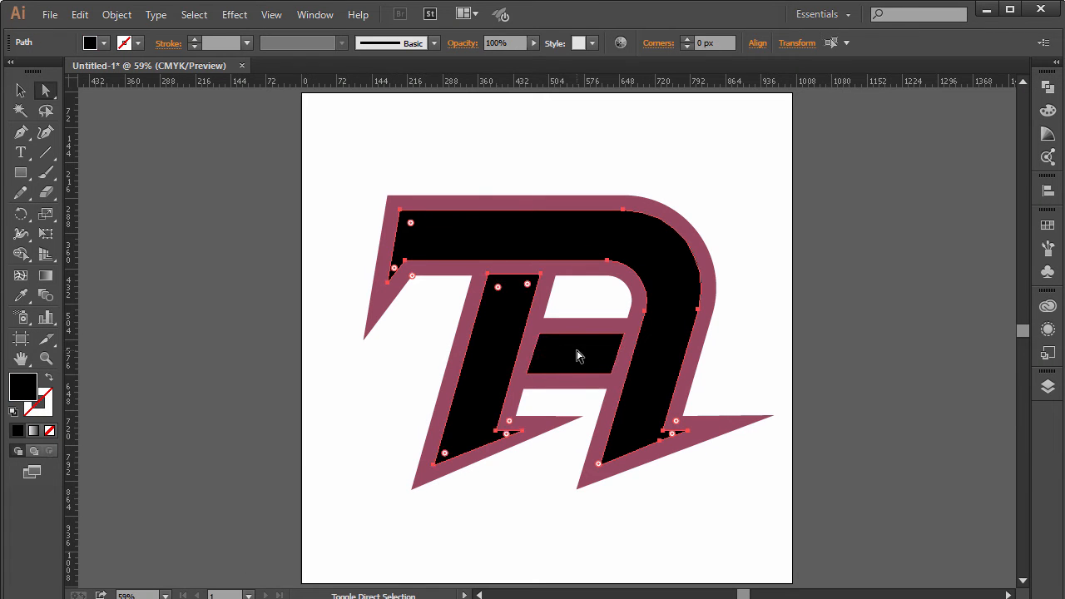
Fill the letters coral and the outer outline purple, then select the compound path
double_click(23, 386)
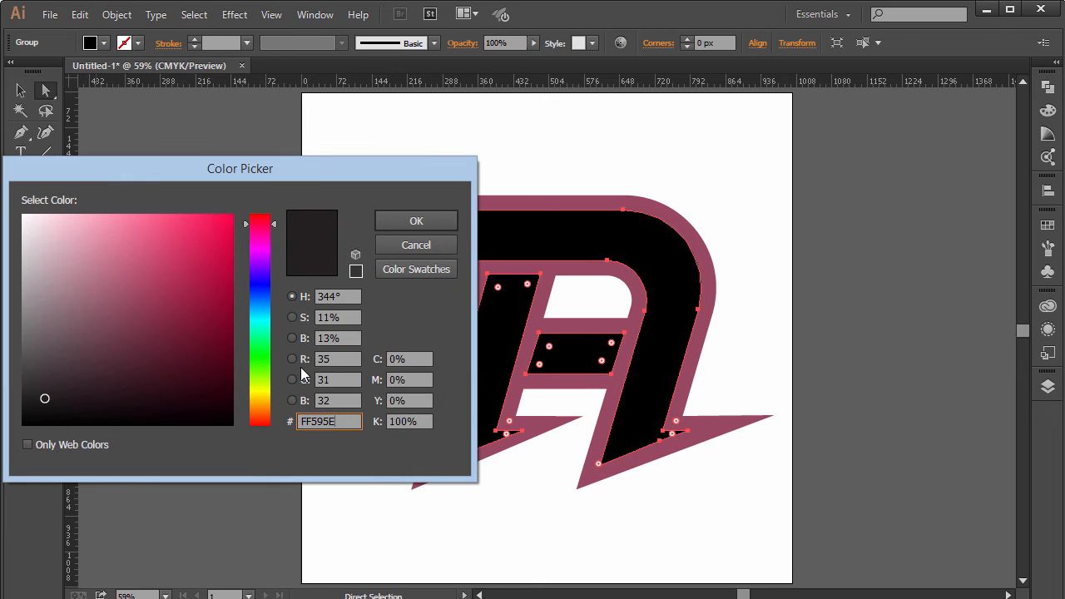
click(416, 221)
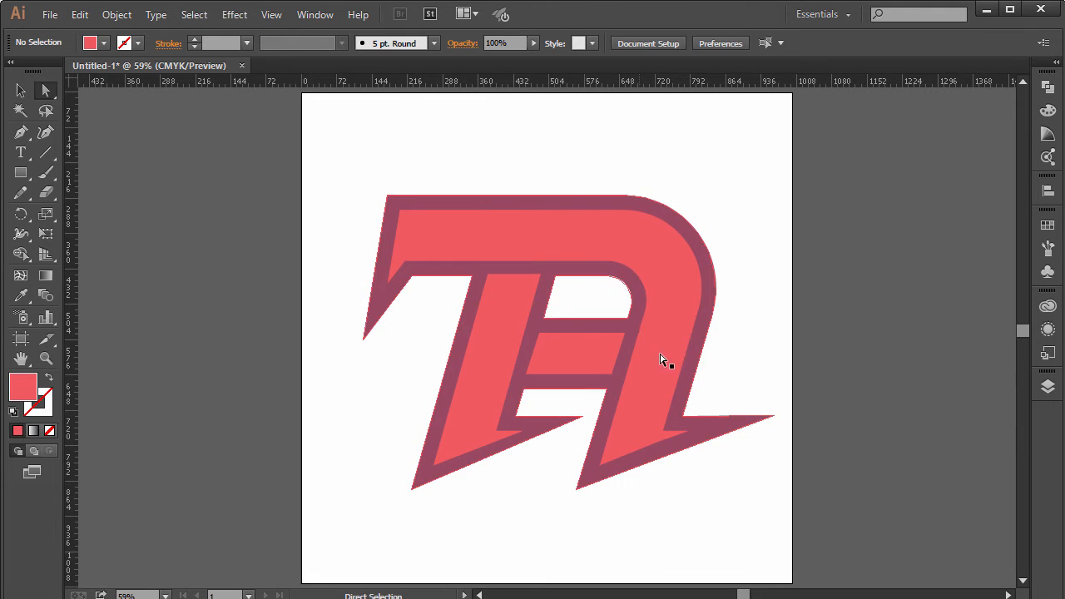
double_click(23, 387)
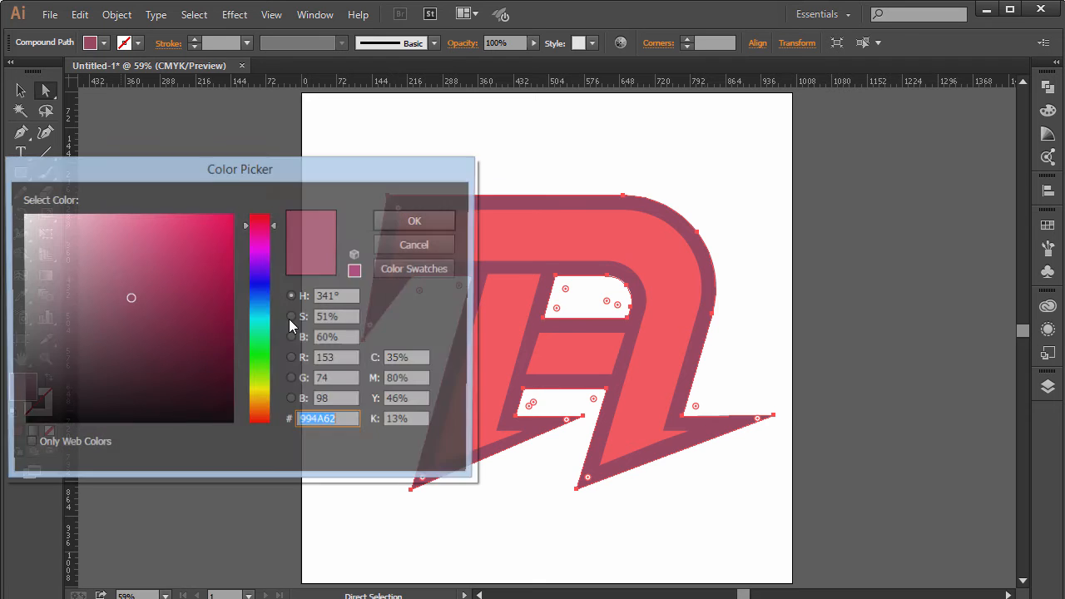
click(415, 221)
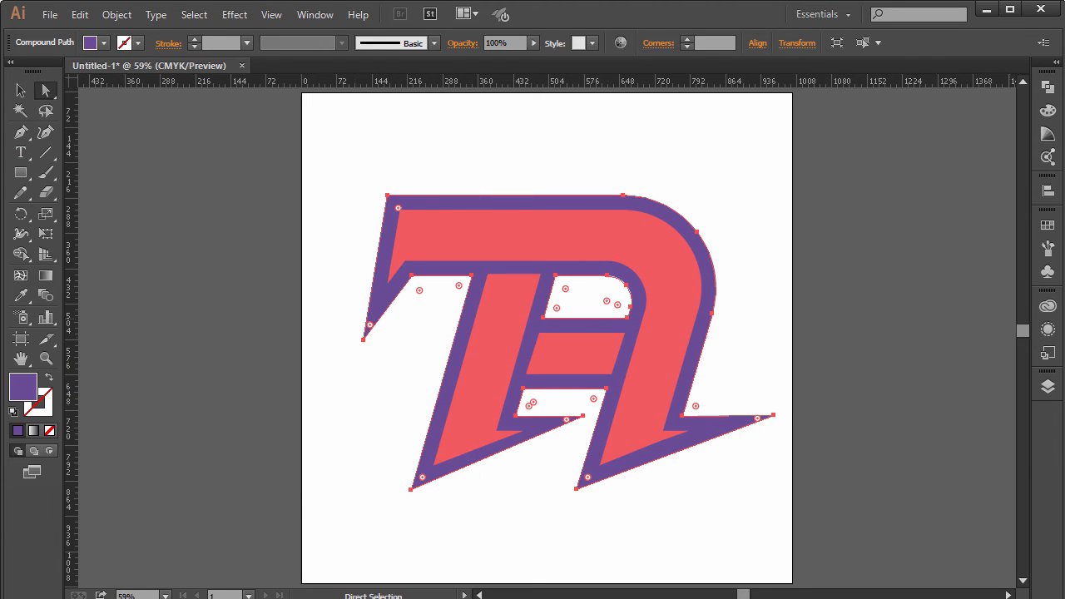
click(938, 325)
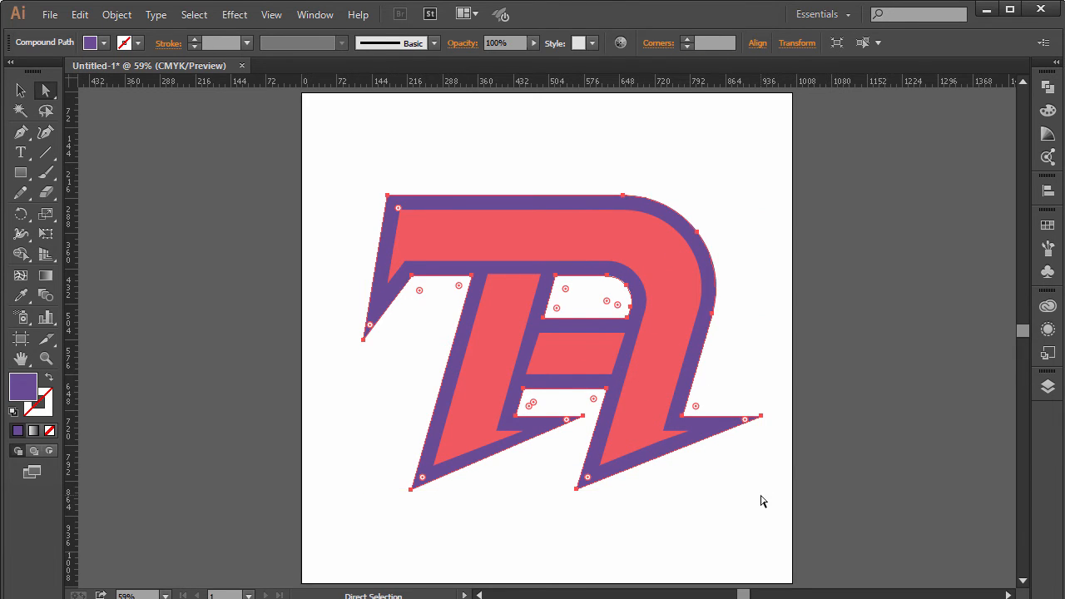
click(116, 14)
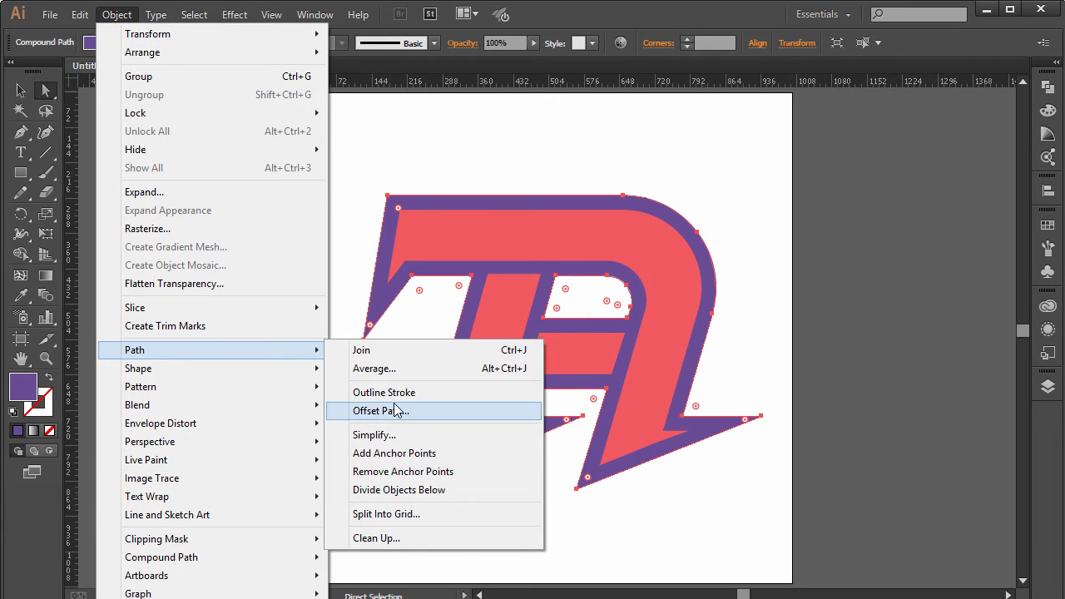
Offset the purple outline by 20 px with Miter joins using Offset Path
click(381, 410)
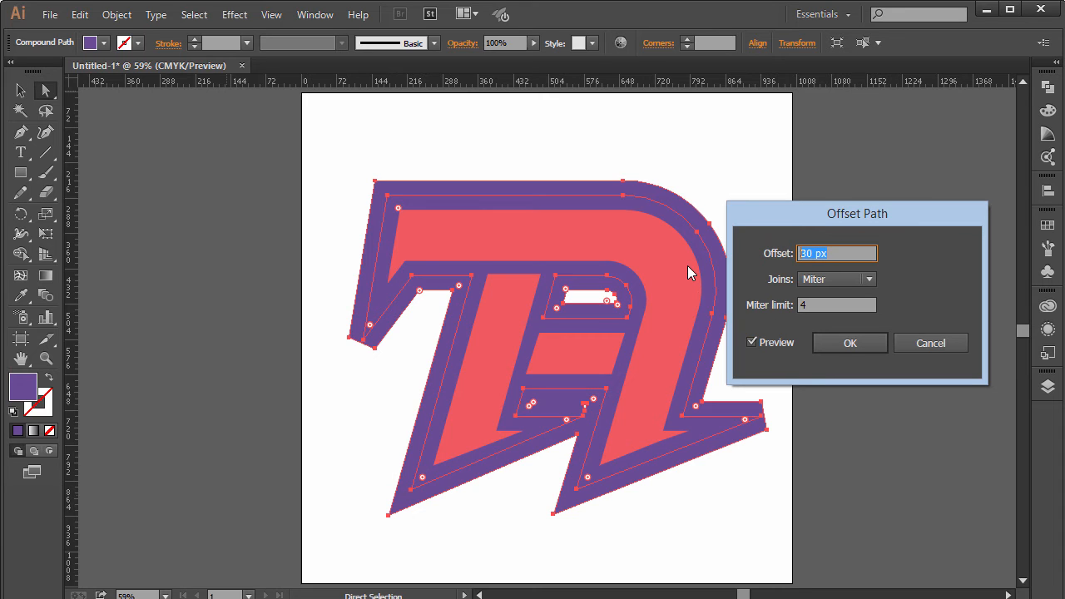
text(20)
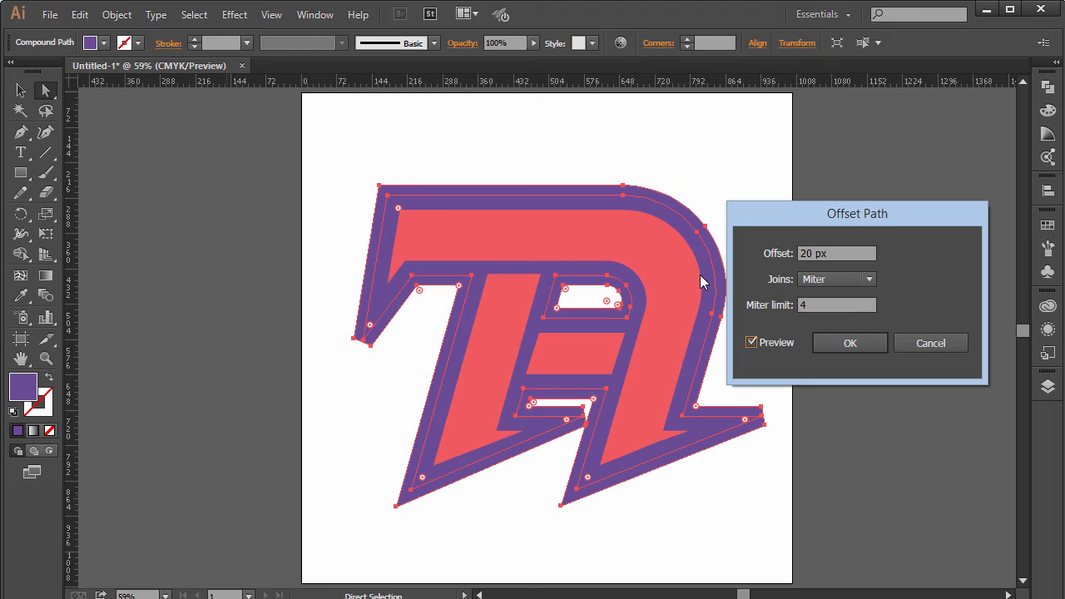
text(q1)
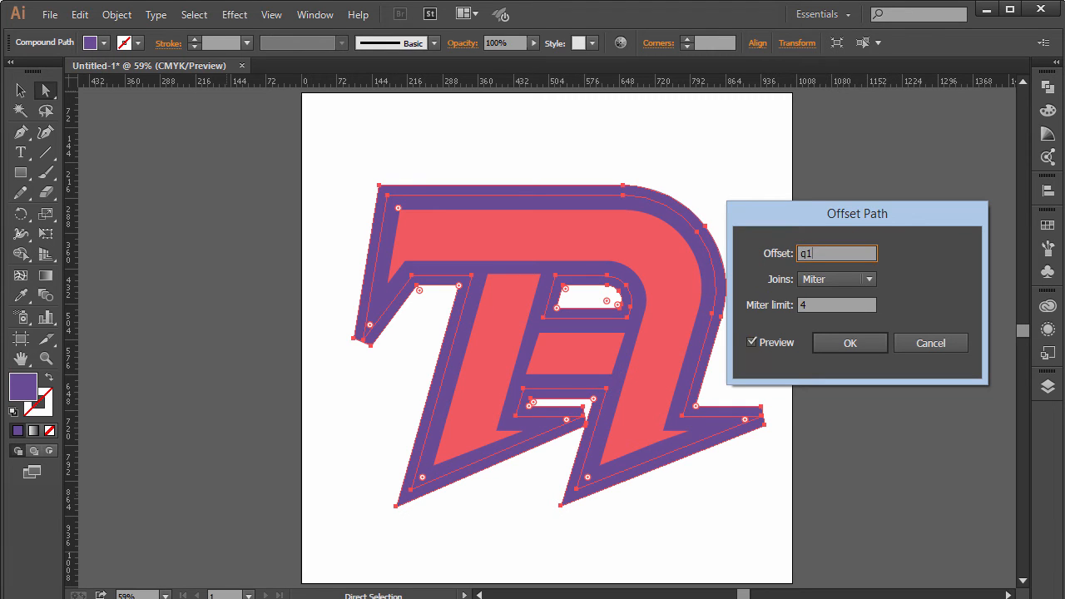
text(20 px)
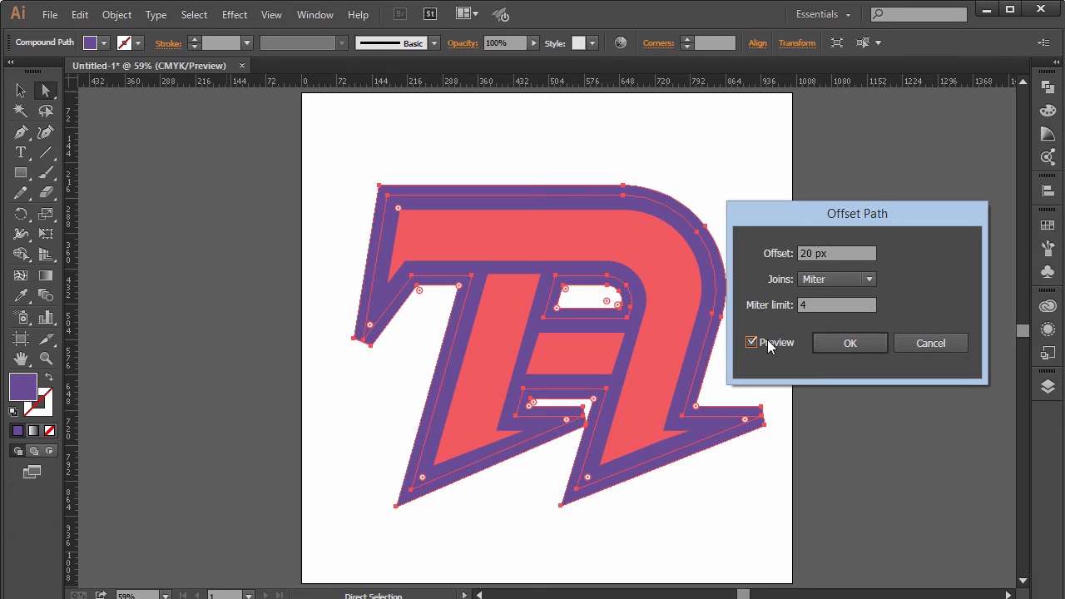
text(15)
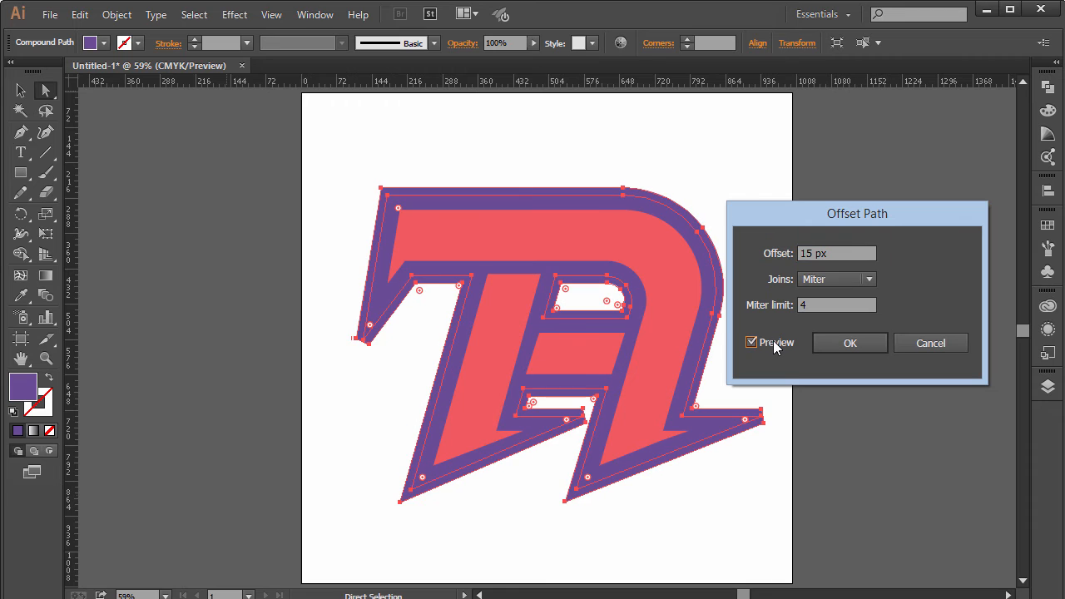
triple_click(836, 253)
text(20)
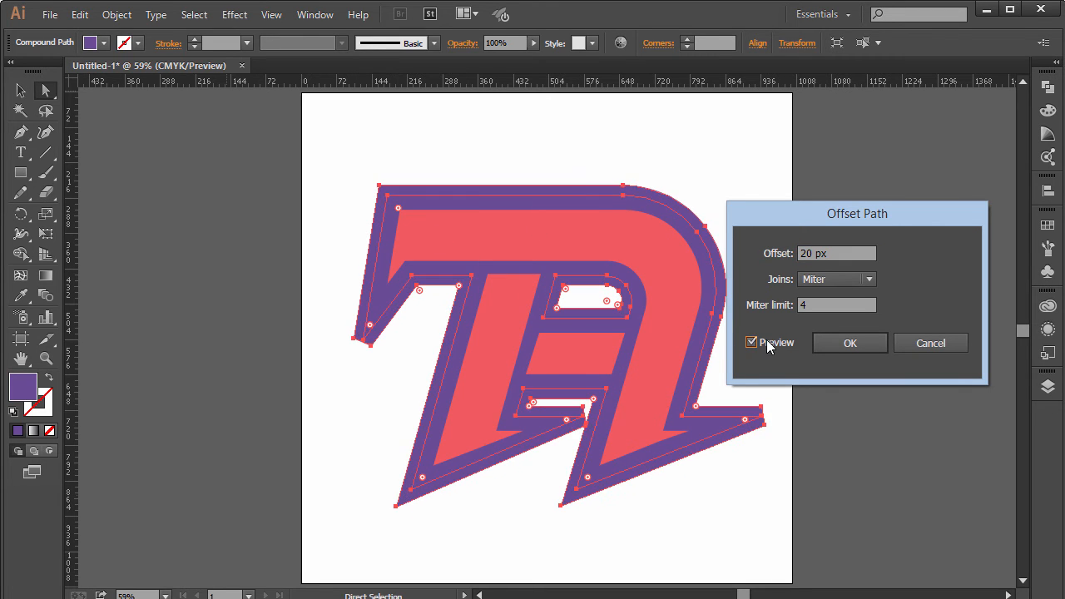
click(850, 343)
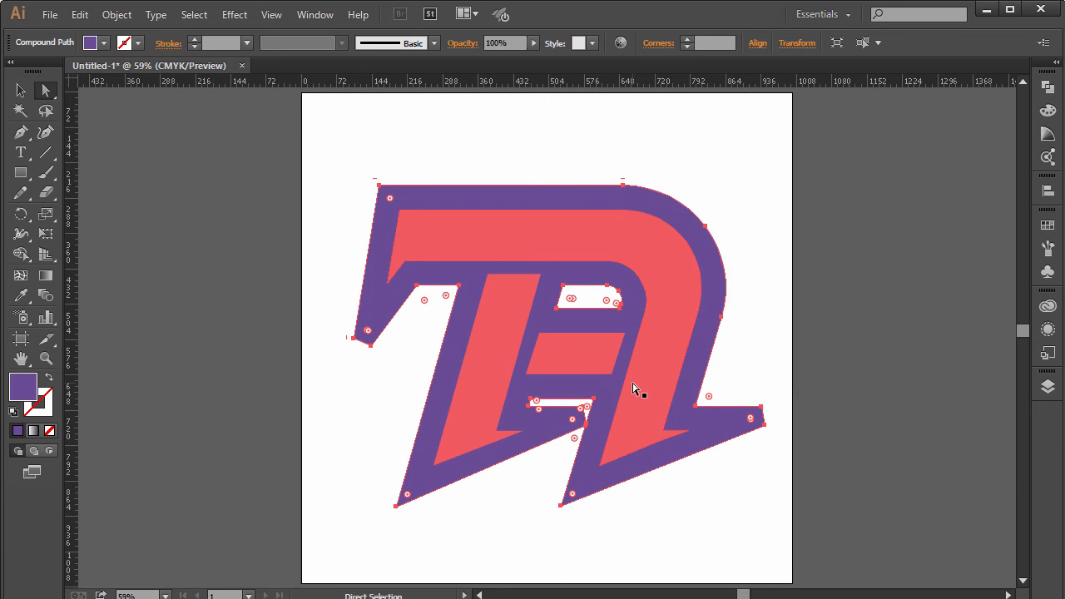
mouse_move(629, 416)
text(1982C4)
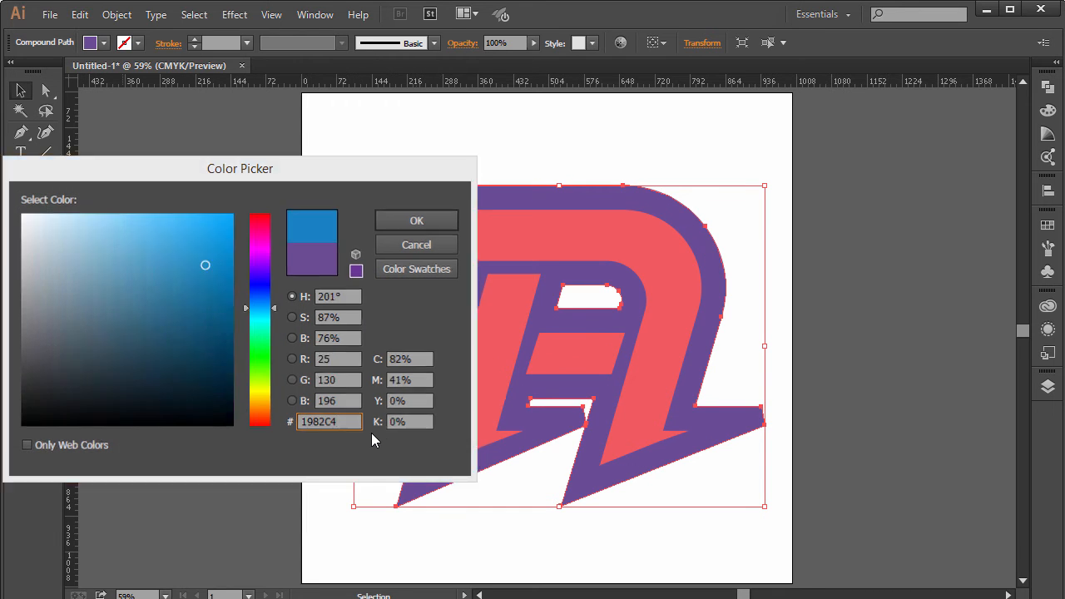
Fill the outermost offset outline with blue #1982C4 in the Color Picker
click(416, 220)
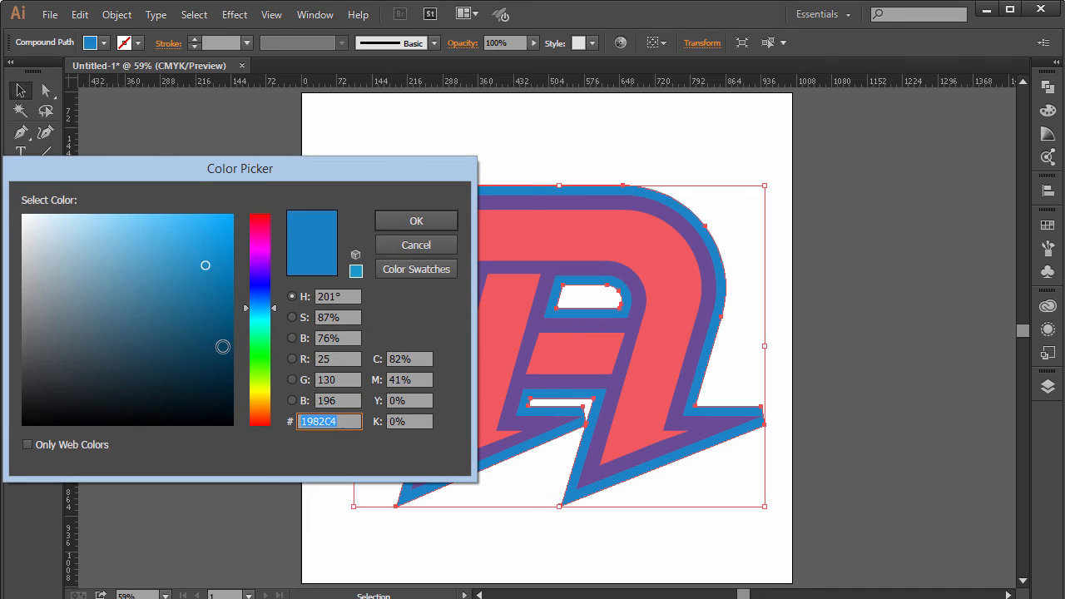
click(416, 221)
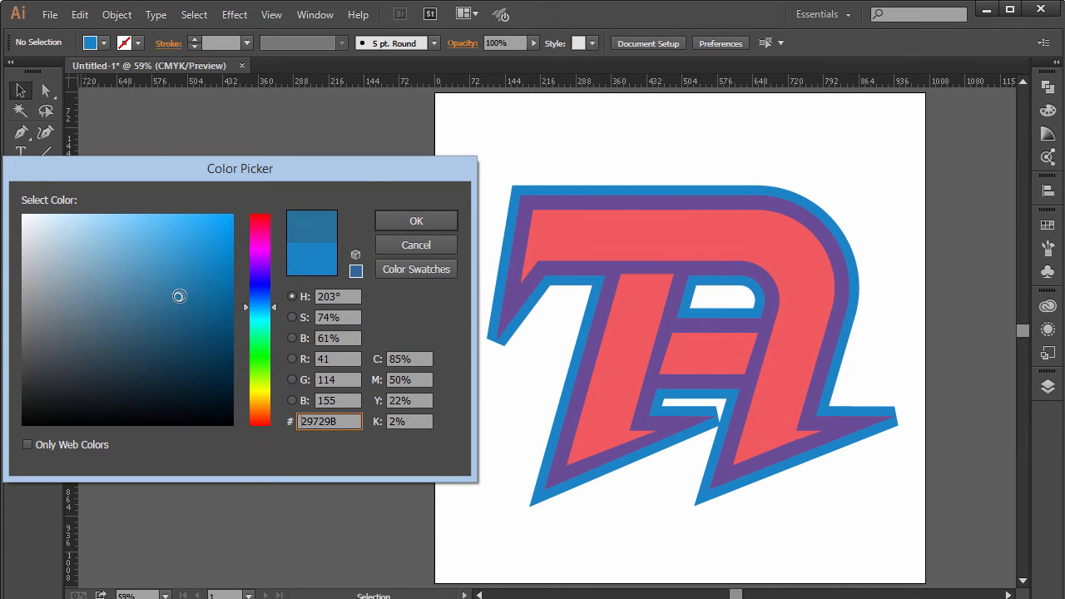
click(416, 221)
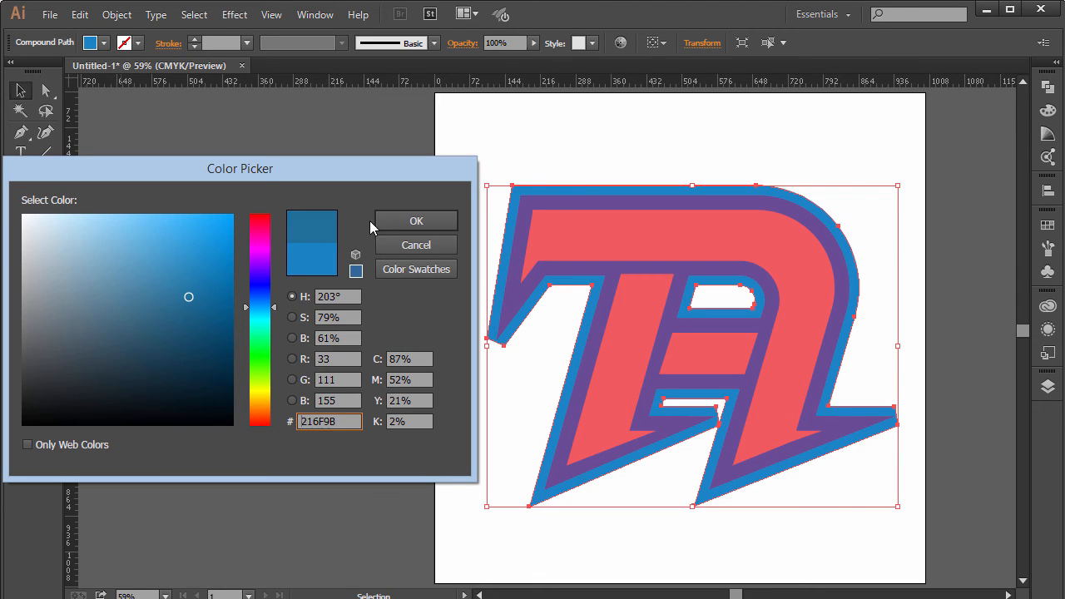
click(415, 221)
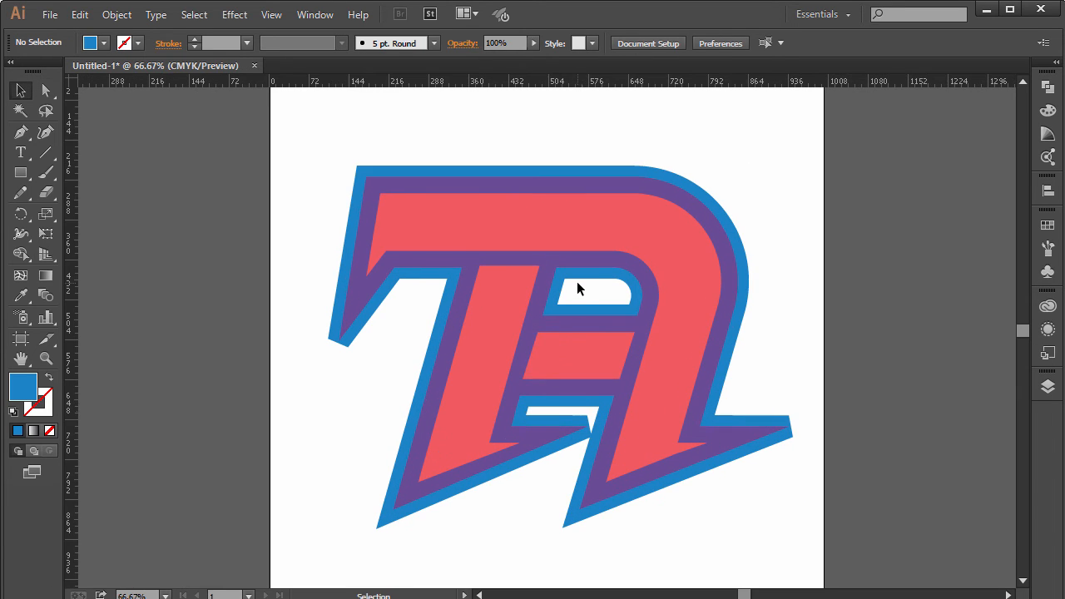
Delete the upper and lower hole paths from the blue offset outline, dismissing the warning
click(21, 132)
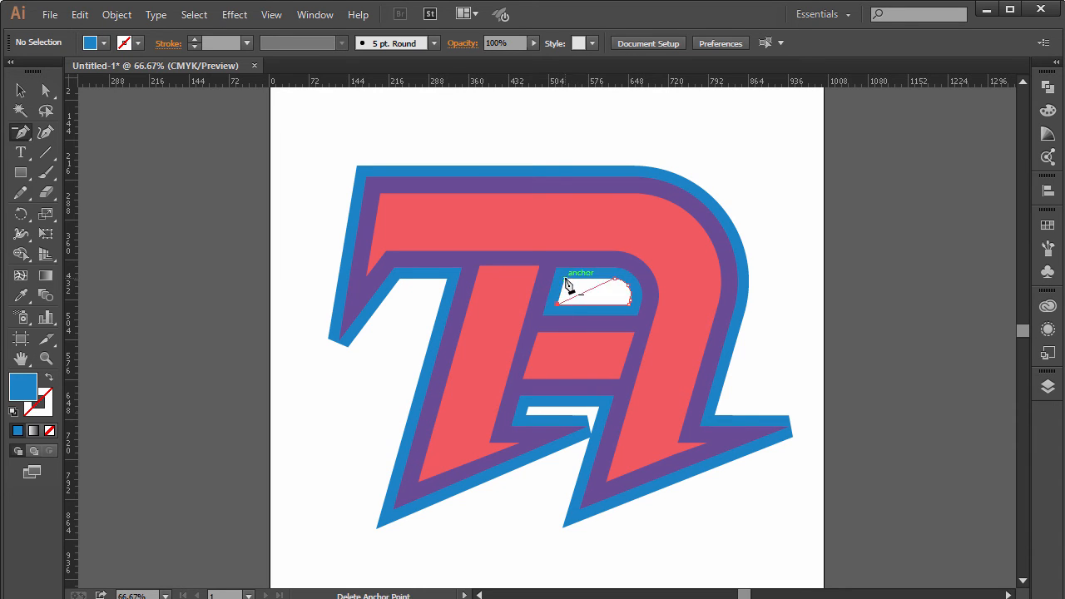
click(569, 285)
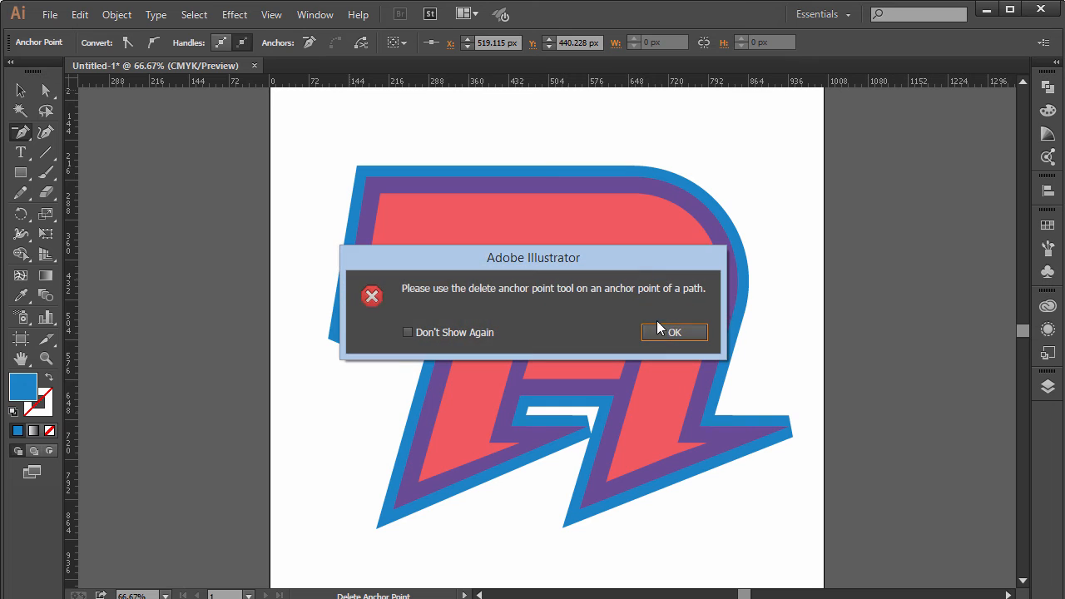
click(674, 332)
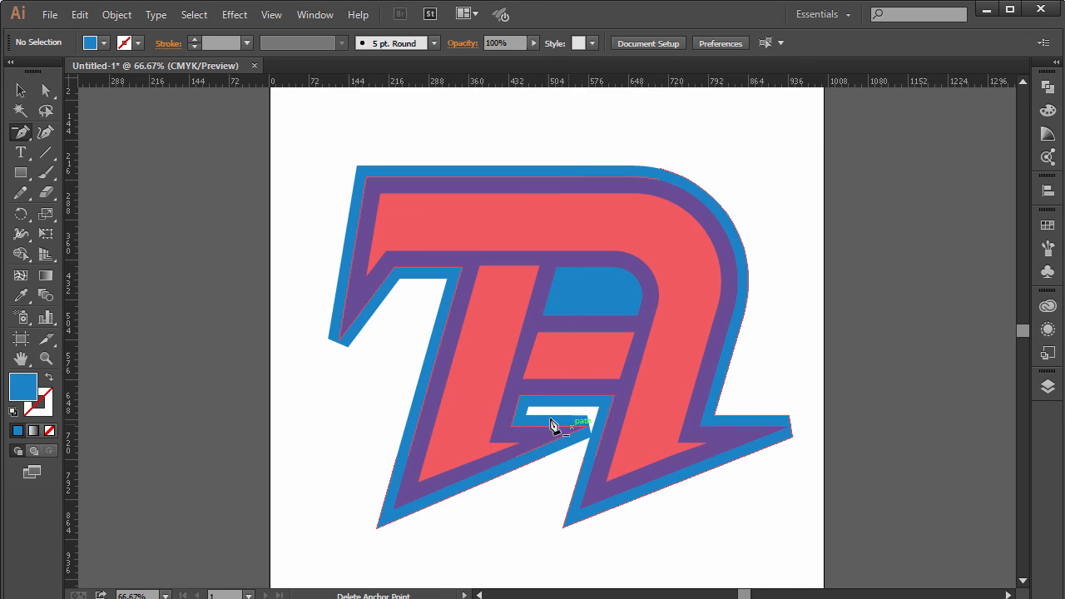
click(592, 417)
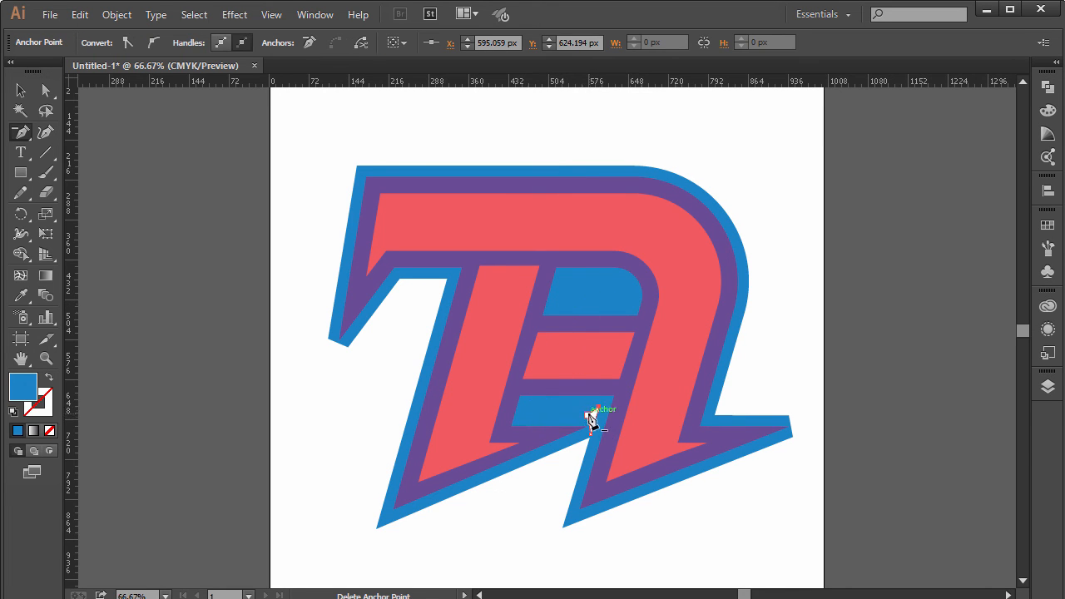
click(591, 420)
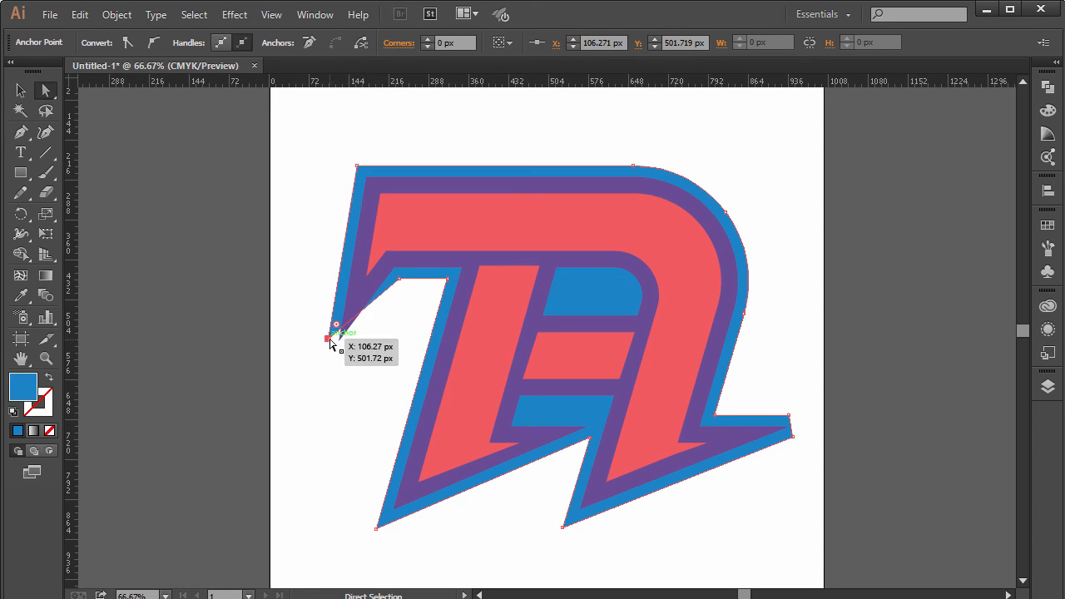
Drag the blue outline's left tip downward and its right tip outward to match the monogram
drag(329, 338, 323, 398)
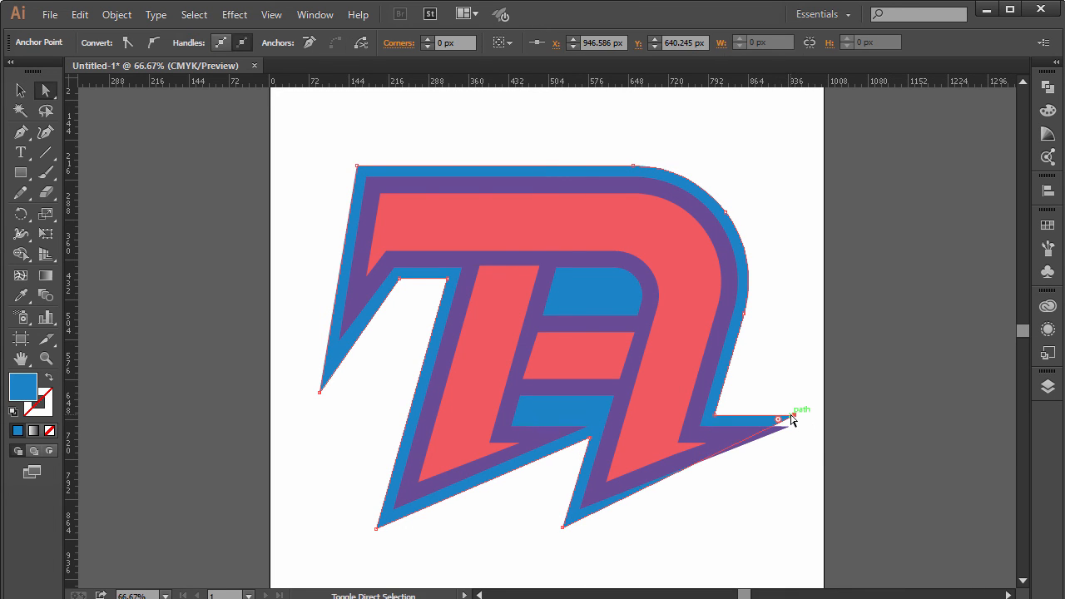
drag(780, 418, 844, 418)
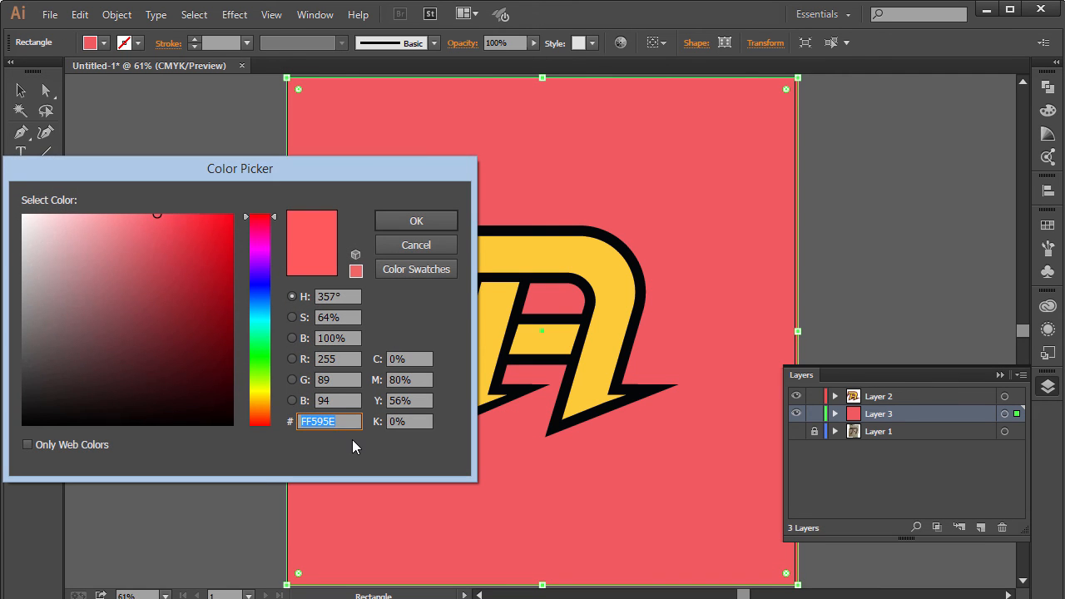
Confirm the purple fill for the square background rectangle
click(415, 221)
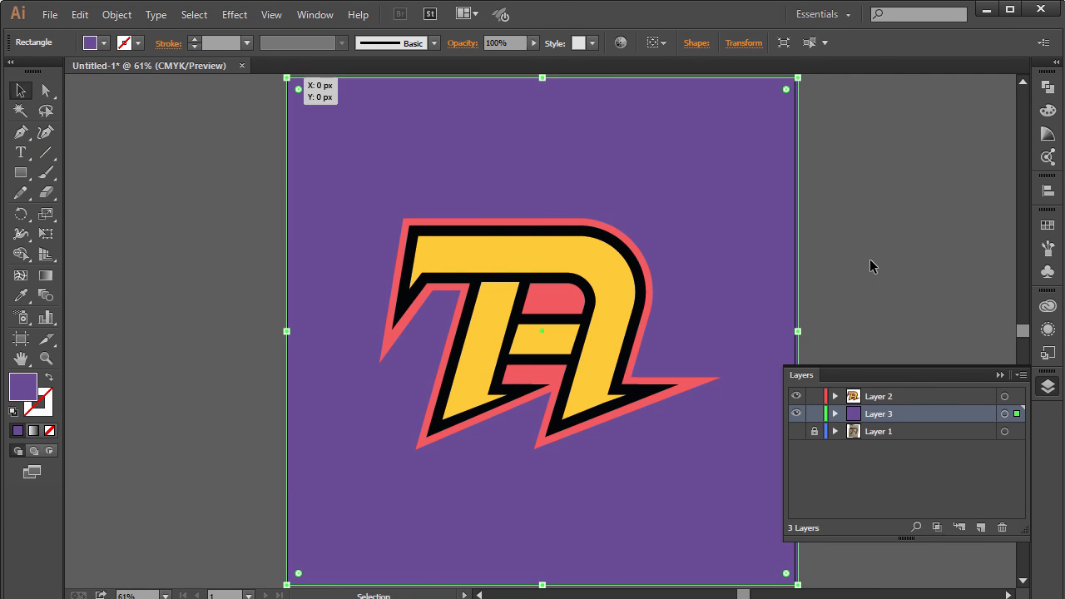